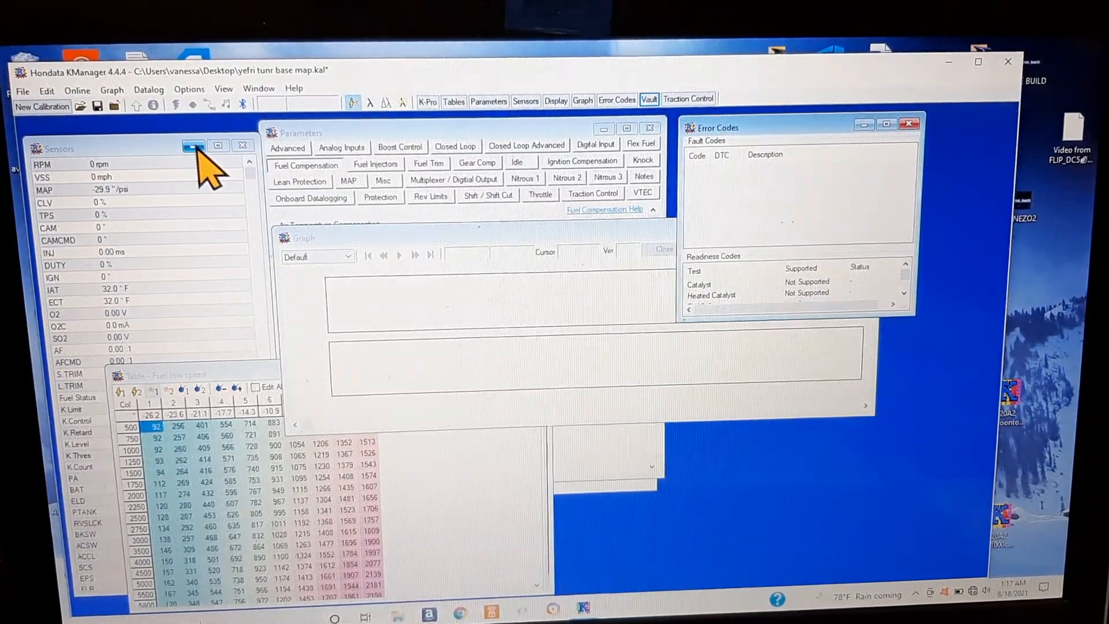
pyautogui.moveTo(767, 166)
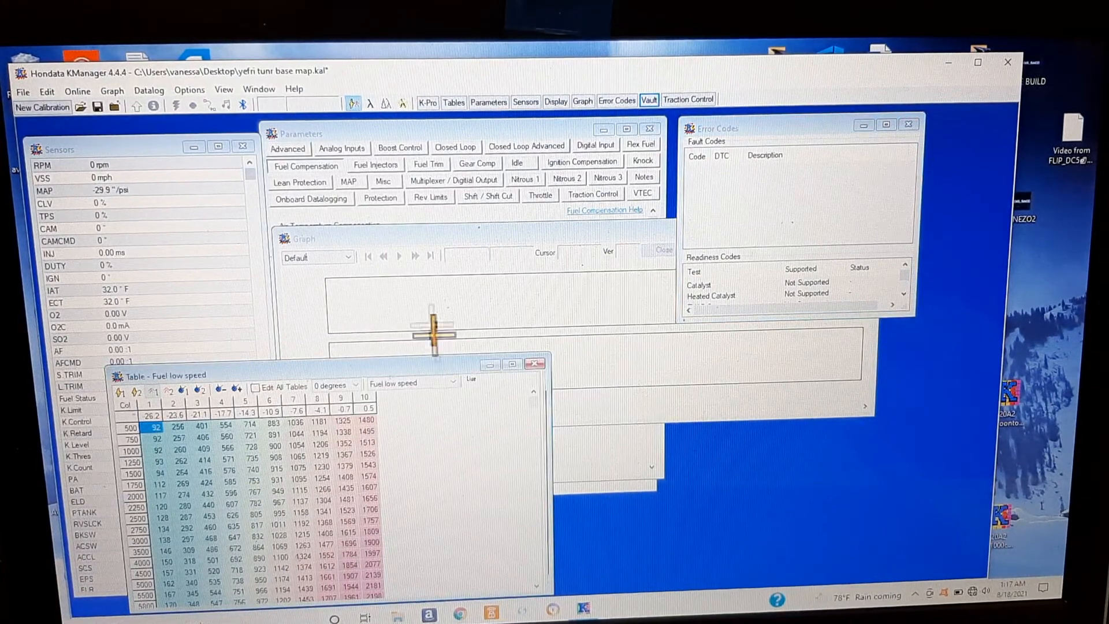
pyautogui.moveTo(580, 254)
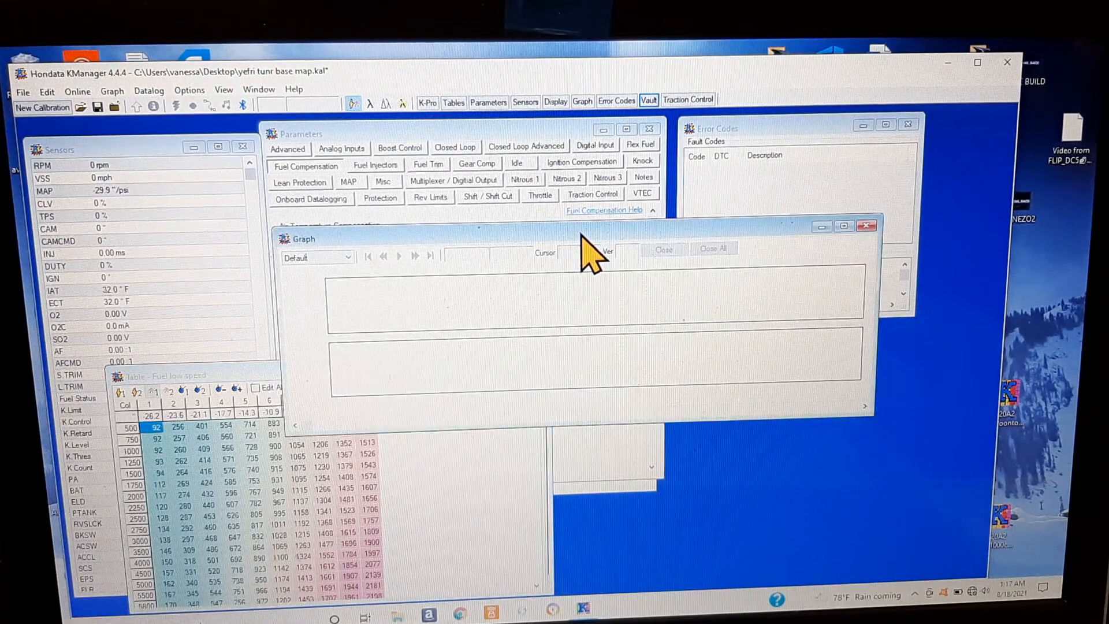
pyautogui.moveTo(205, 127)
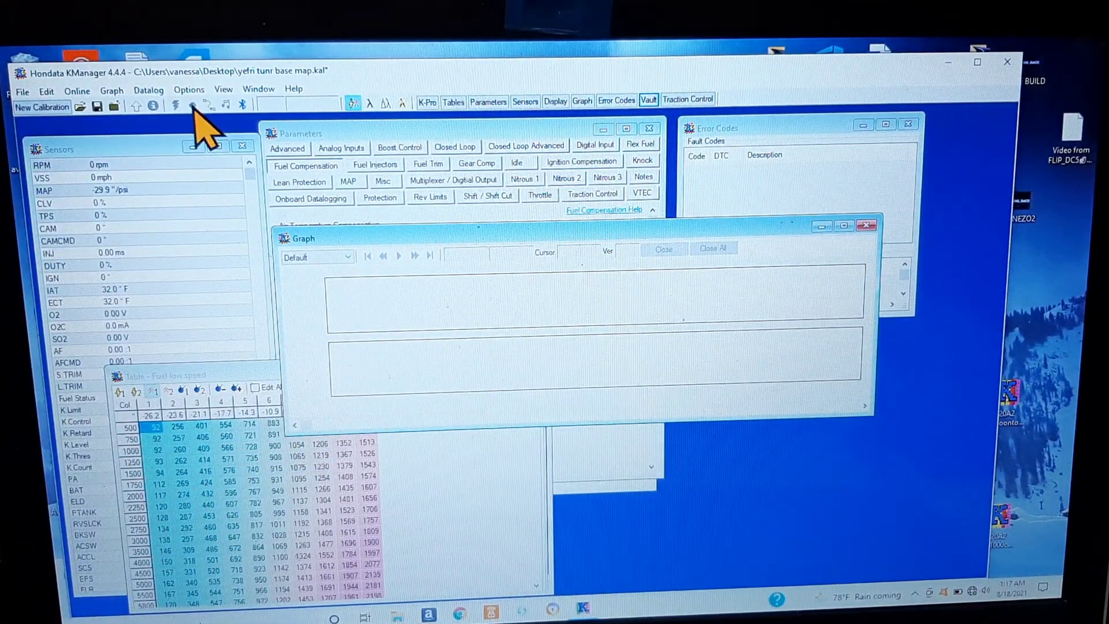
# - Close the empty datalog graph and bring up the K-Series Programmable ECU settings
pyautogui.click(45, 89)
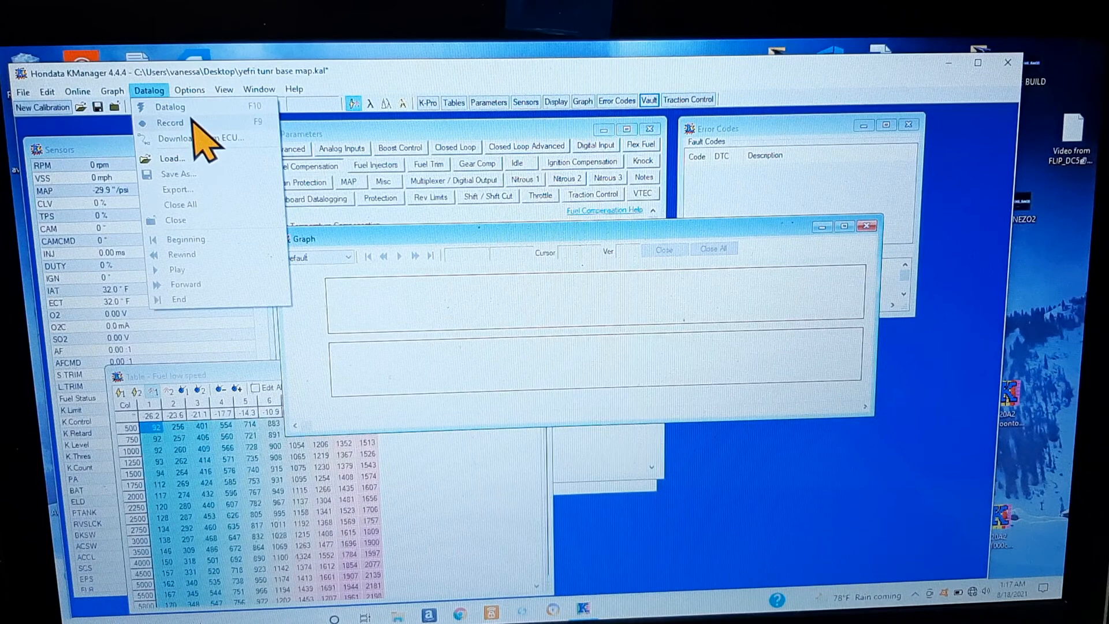
pyautogui.moveTo(200, 190)
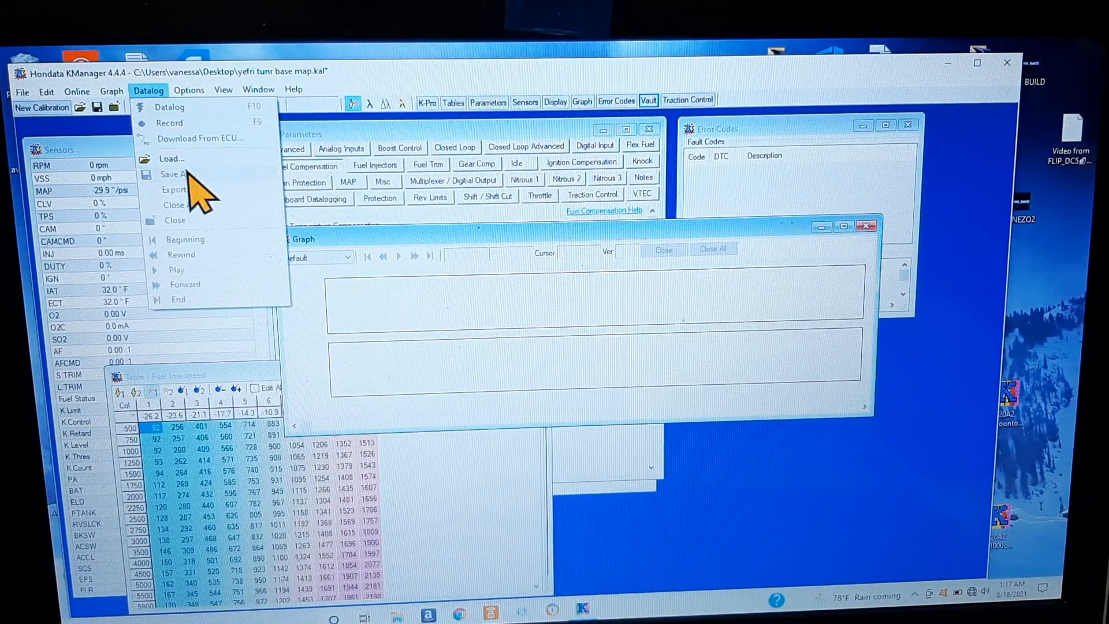
pyautogui.moveTo(205, 290)
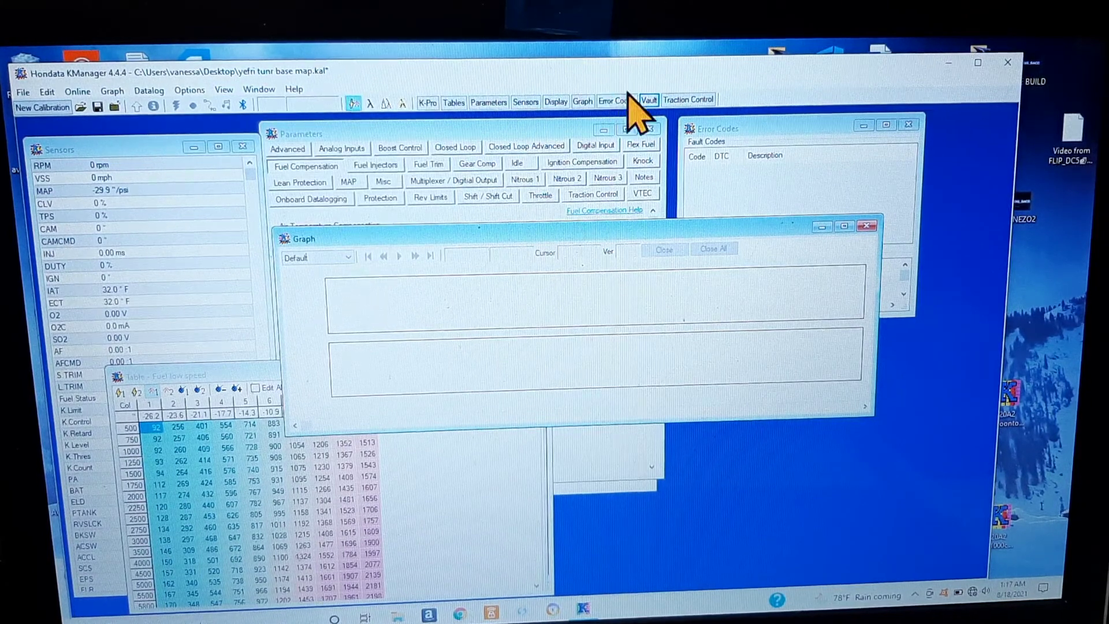
pyautogui.moveTo(422, 326)
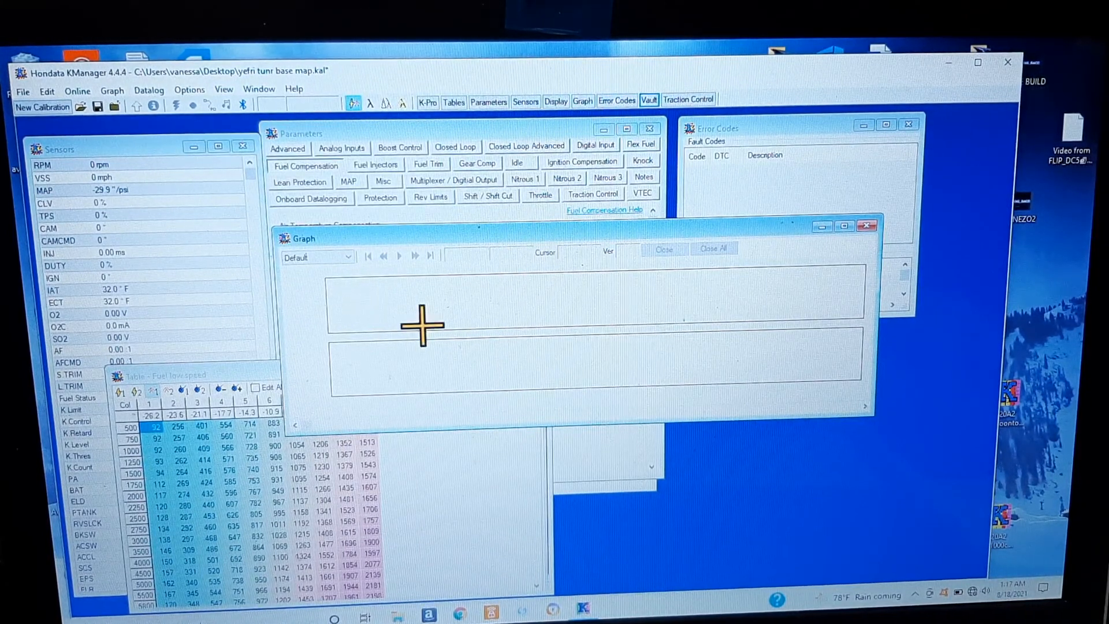
pyautogui.moveTo(873, 266)
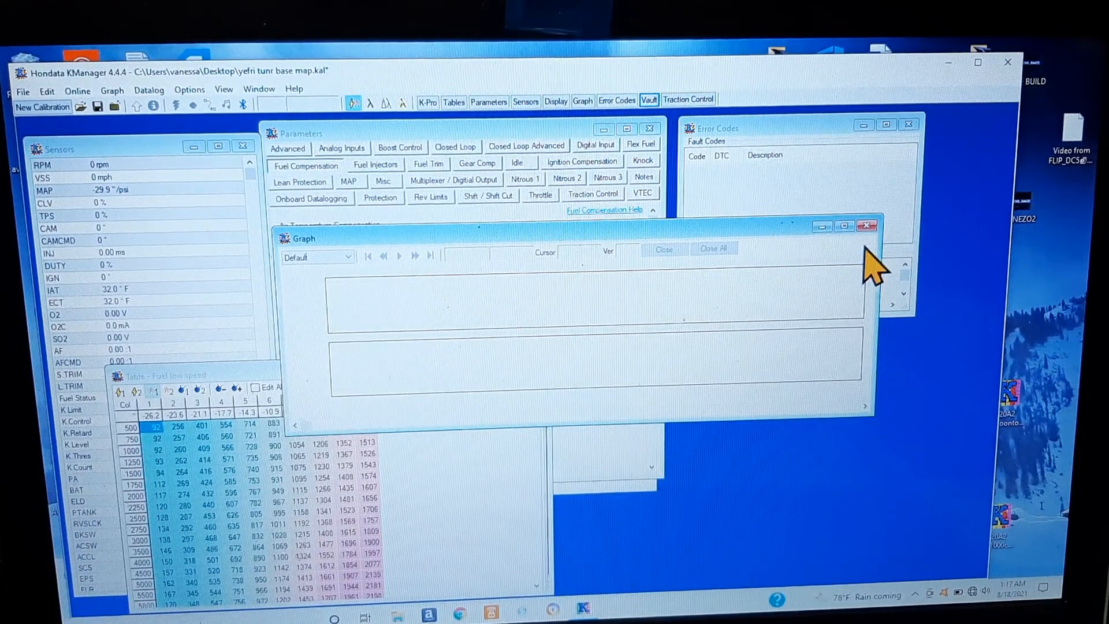
pyautogui.click(867, 225)
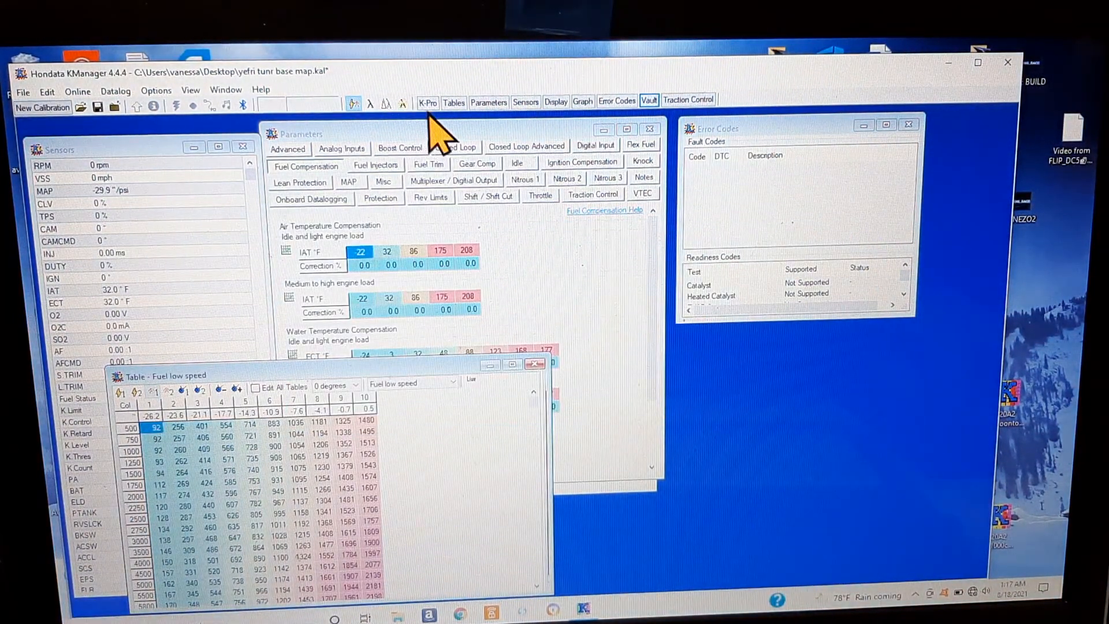
pyautogui.click(427, 100)
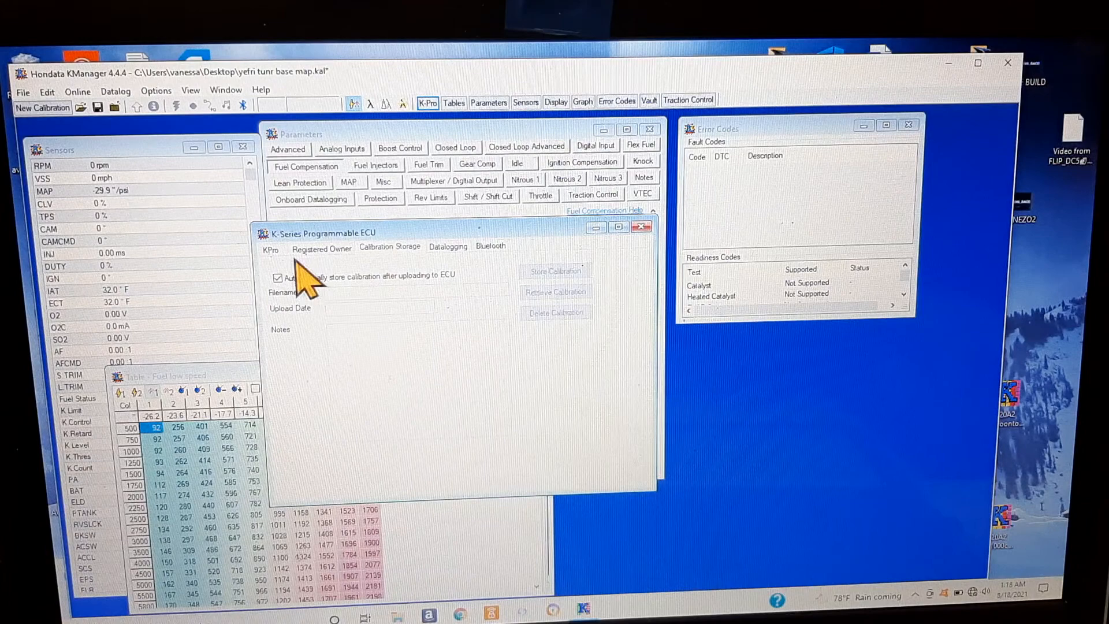
pyautogui.moveTo(622, 360)
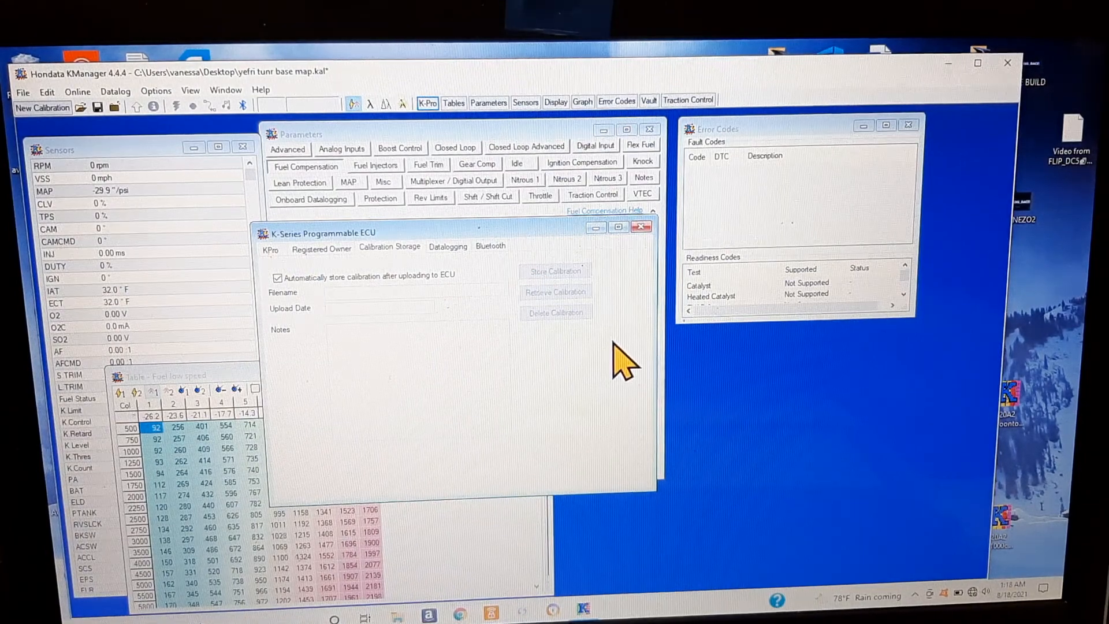
pyautogui.moveTo(640, 329)
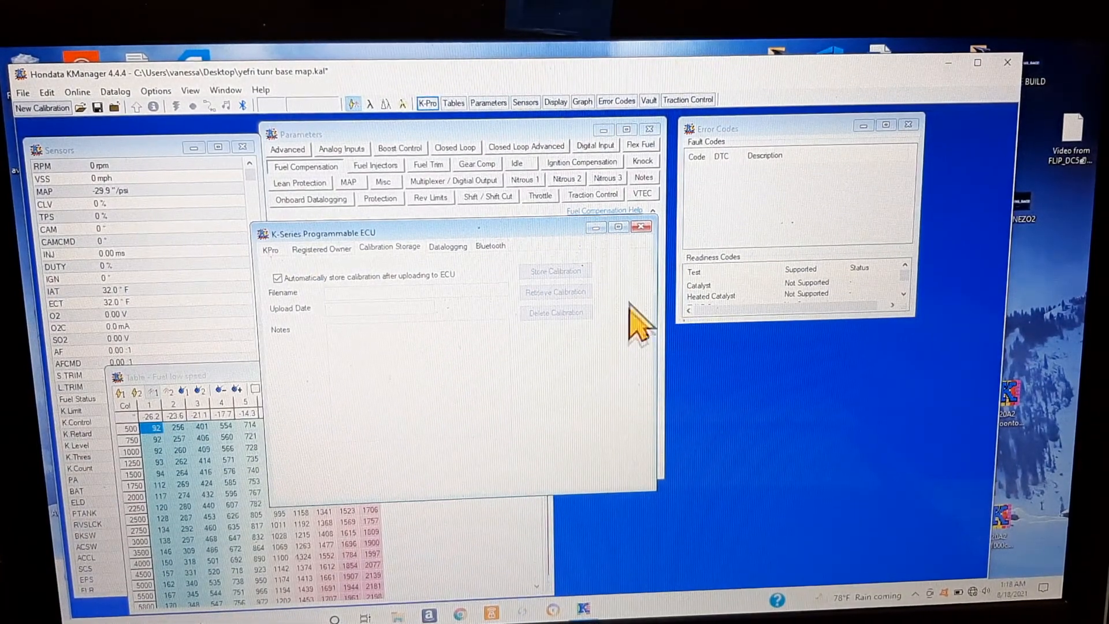
pyautogui.moveTo(615, 308)
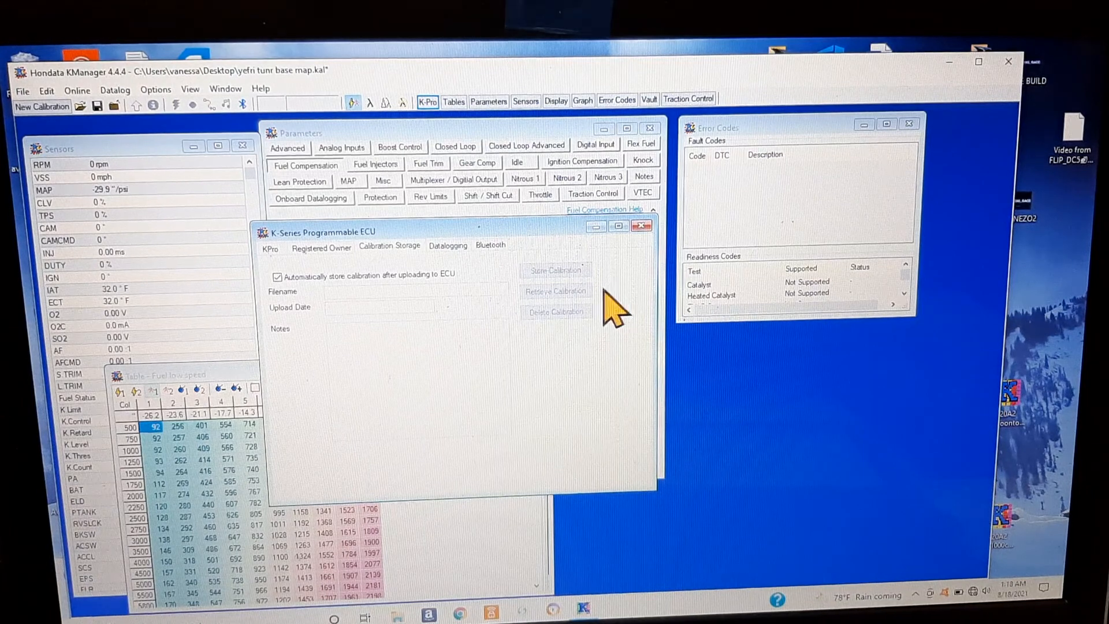
pyautogui.moveTo(556, 311)
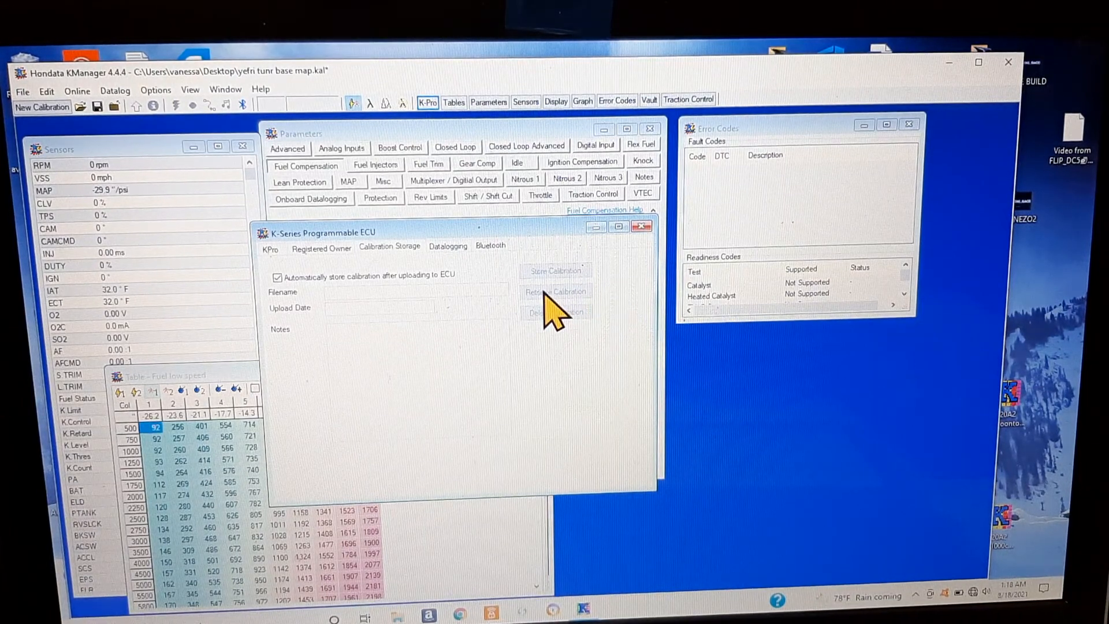
pyautogui.moveTo(583, 314)
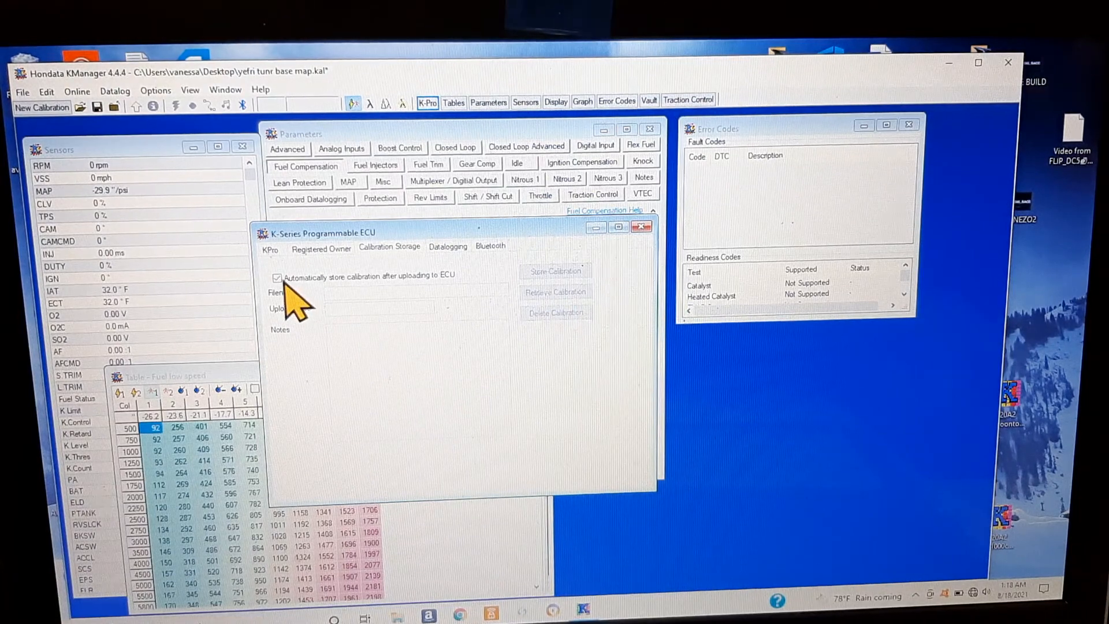
pyautogui.moveTo(287, 300)
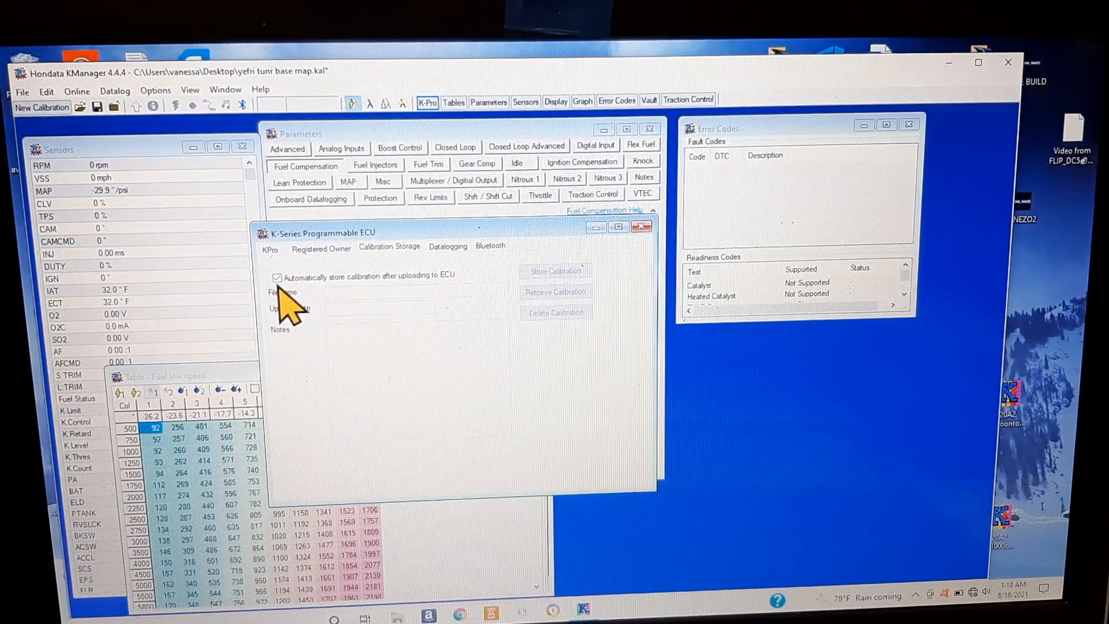
pyautogui.moveTo(640, 296)
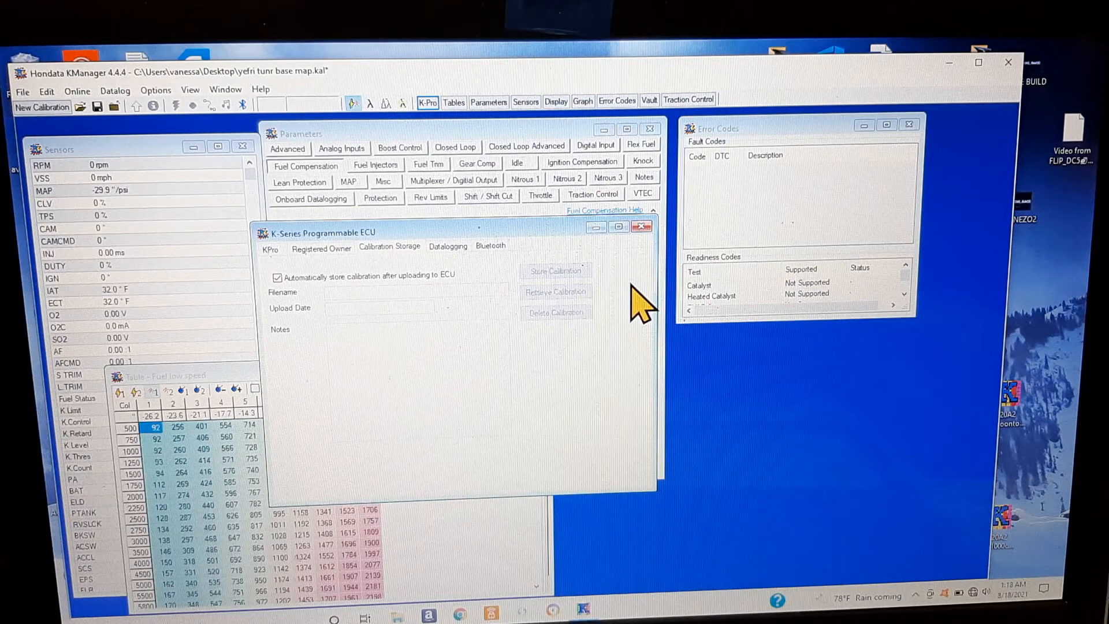
pyautogui.moveTo(626, 297)
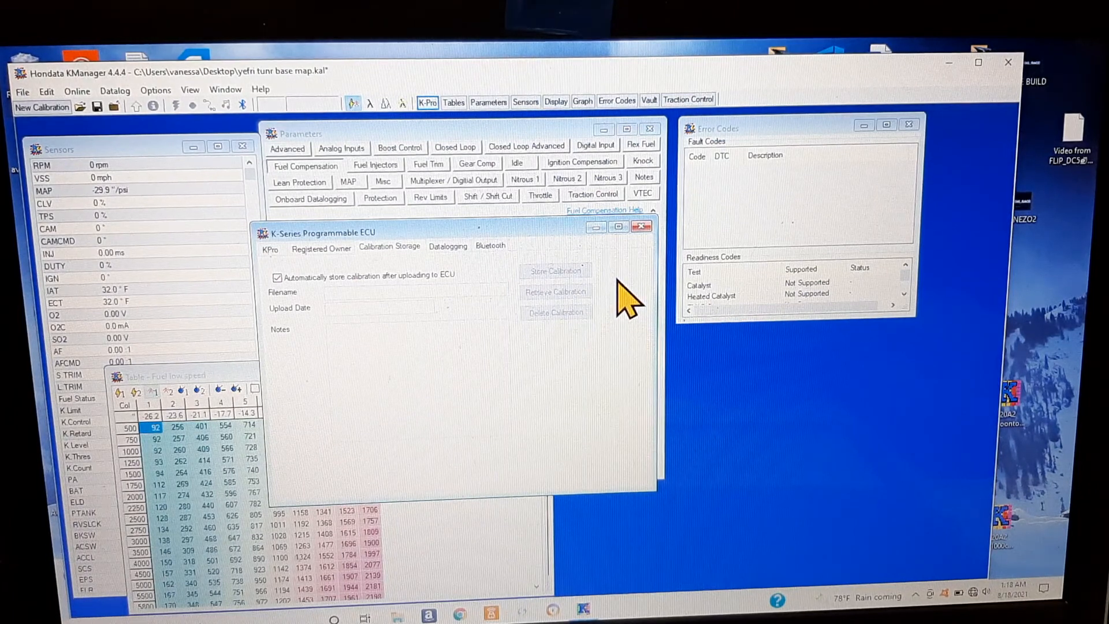
pyautogui.moveTo(583, 319)
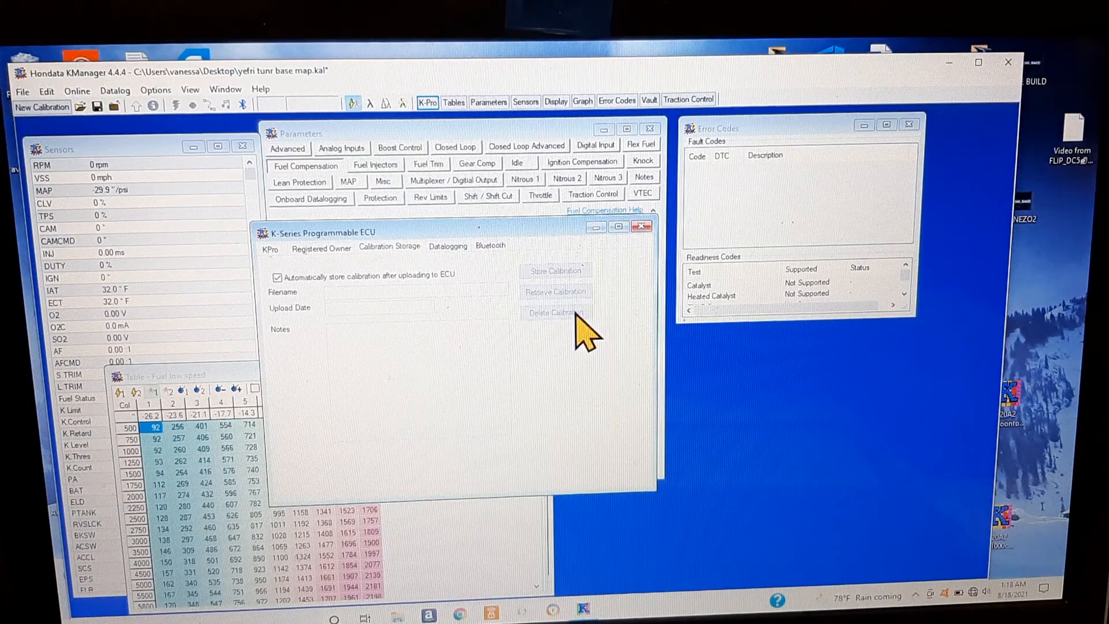
# - View the Registered Owner details, then return to Calibration Storage with auto-store after upload
pyautogui.click(320, 247)
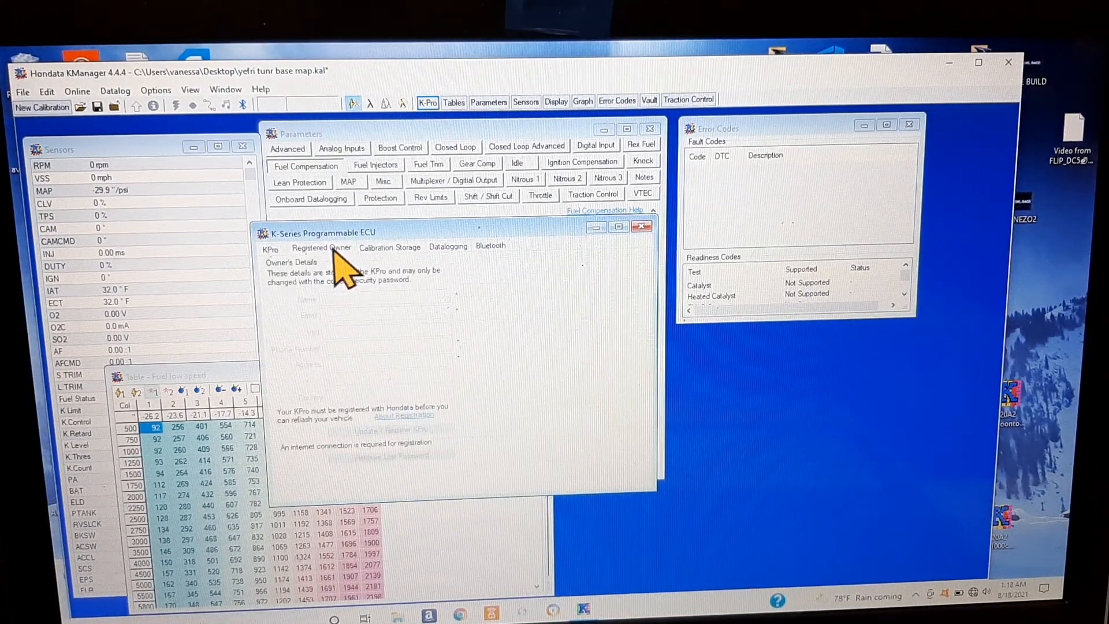
pyautogui.click(389, 246)
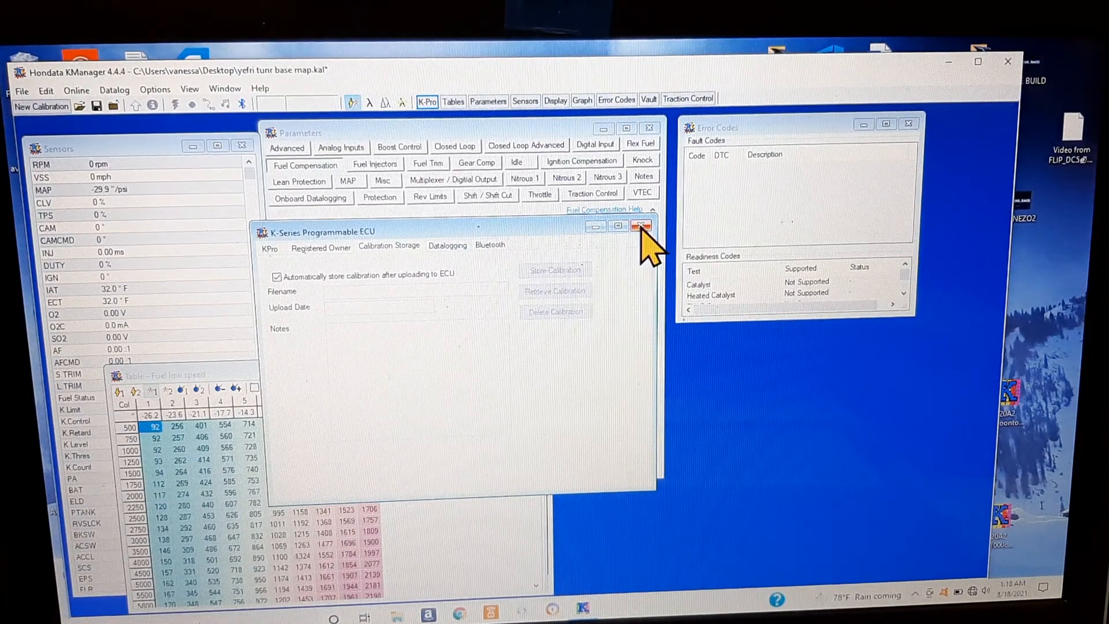
# - Close the ECU window and show the Fuel Injectors parameters with 1300 cc injectors and dead-time compensation
pyautogui.click(641, 225)
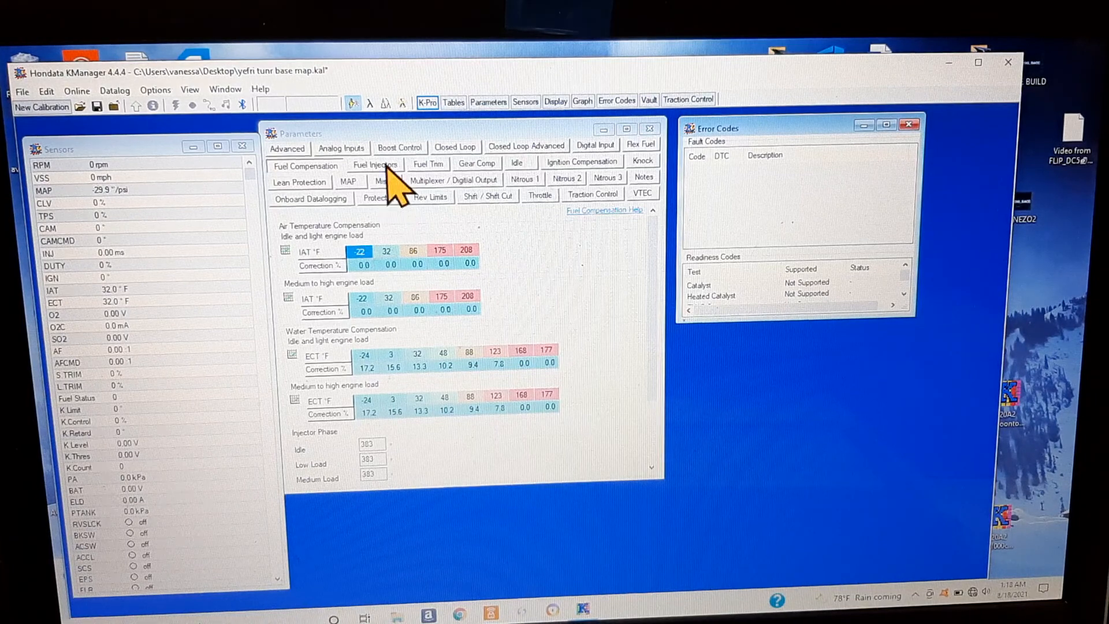
pyautogui.click(375, 164)
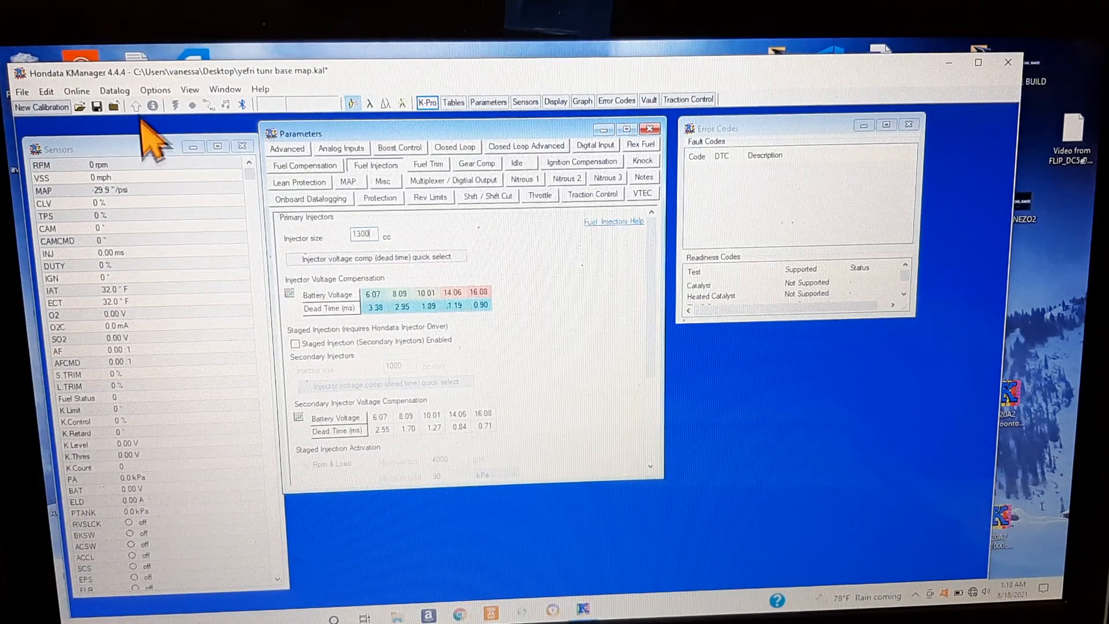
pyautogui.moveTo(136, 106)
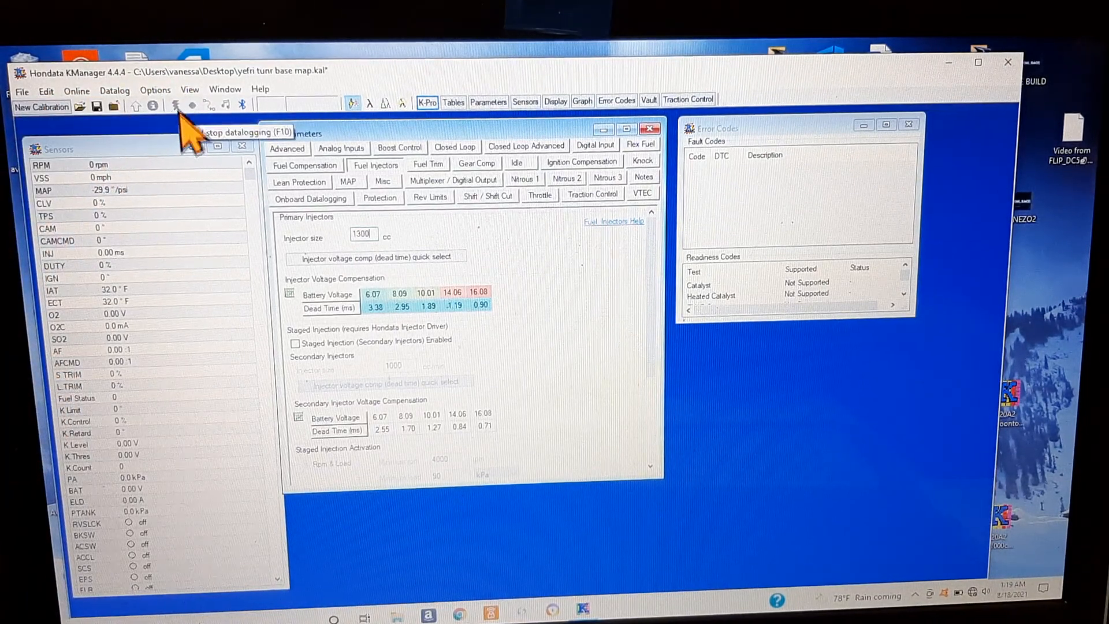
pyautogui.moveTo(93, 206)
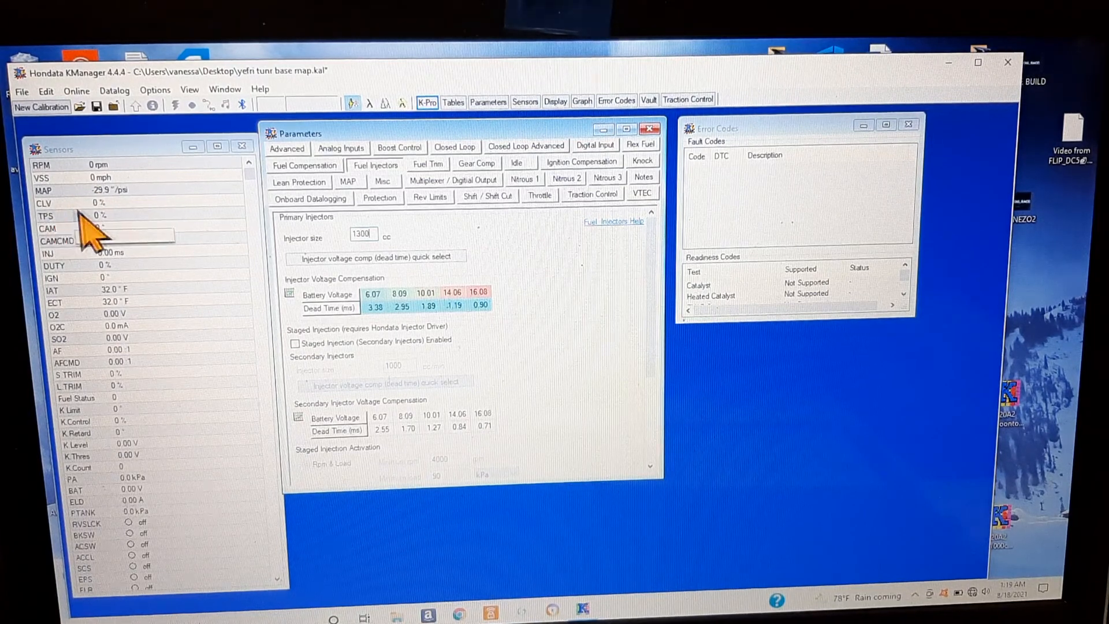
pyautogui.moveTo(85, 262)
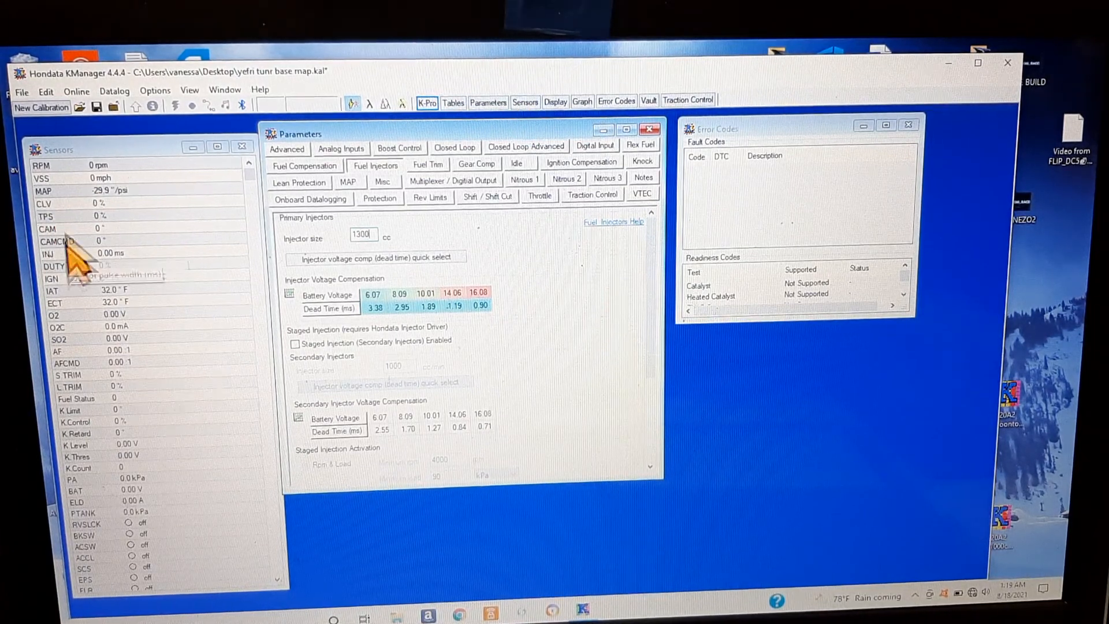
pyautogui.moveTo(67, 247)
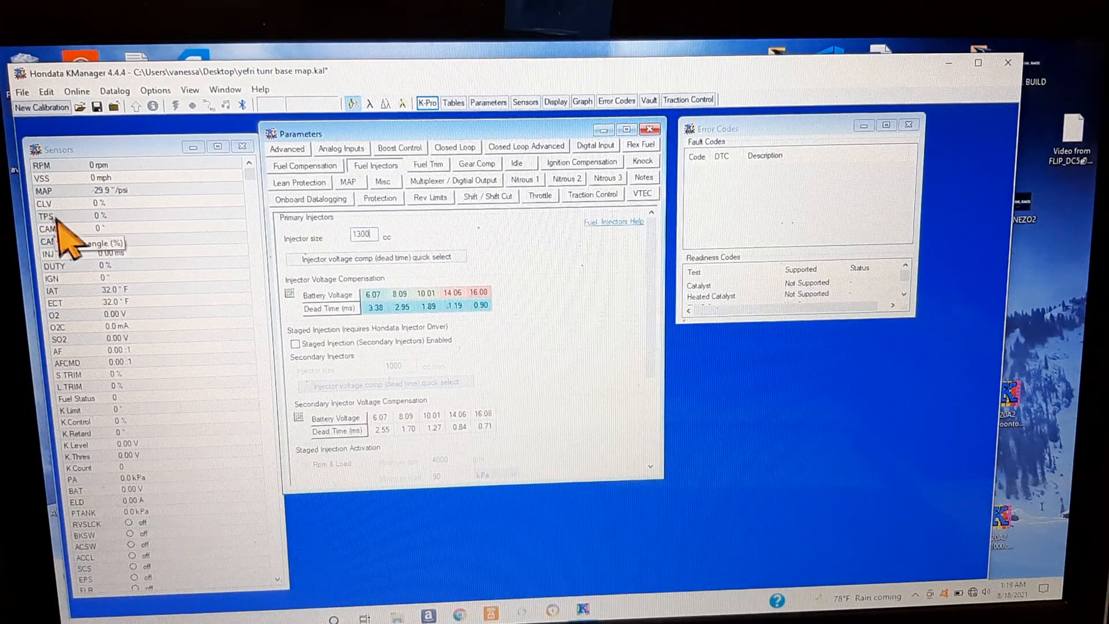
pyautogui.moveTo(544, 254)
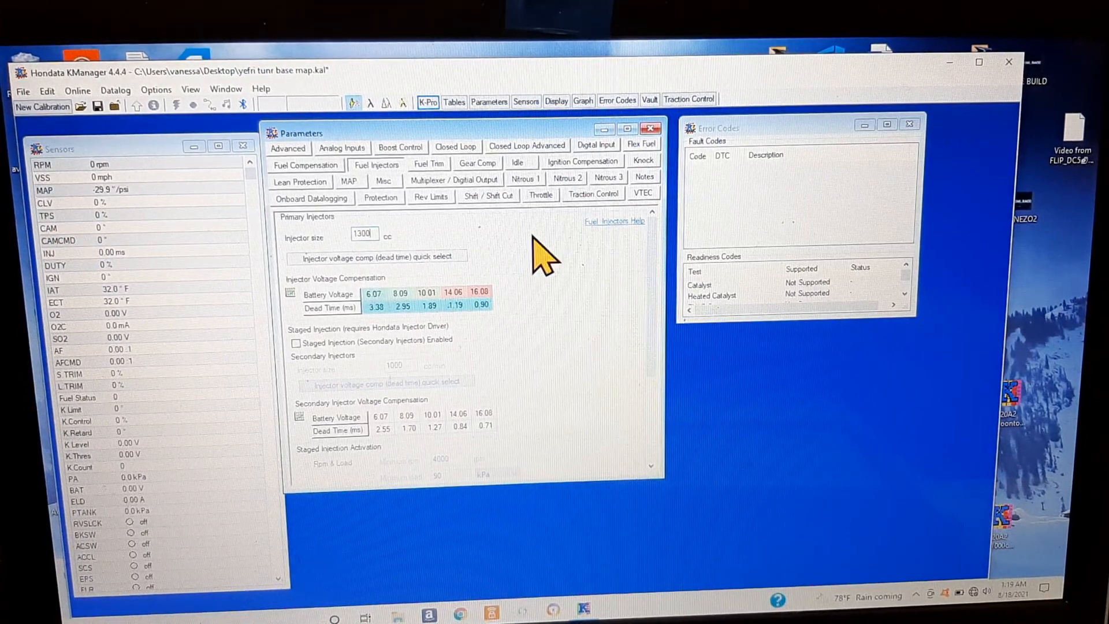
pyautogui.moveTo(424, 220)
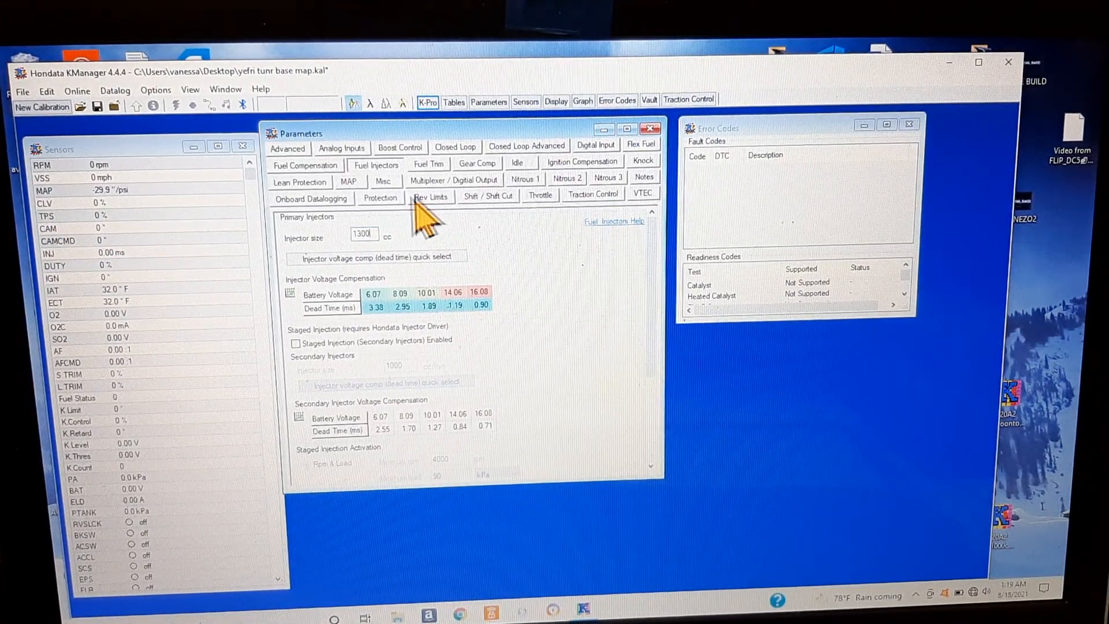
pyautogui.click(430, 196)
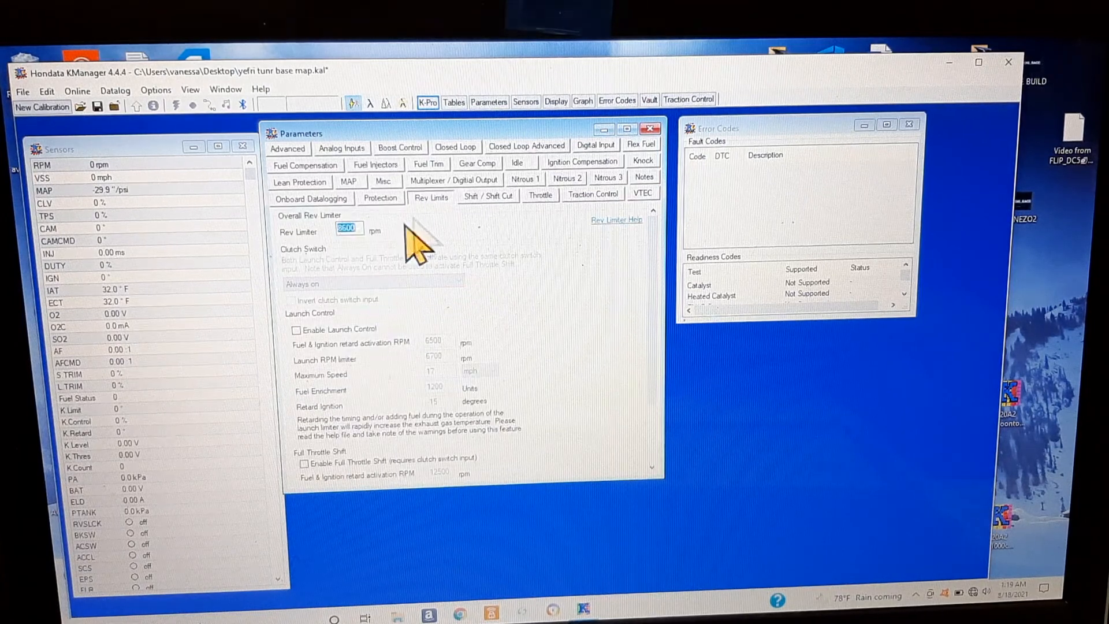
pyautogui.moveTo(361, 254)
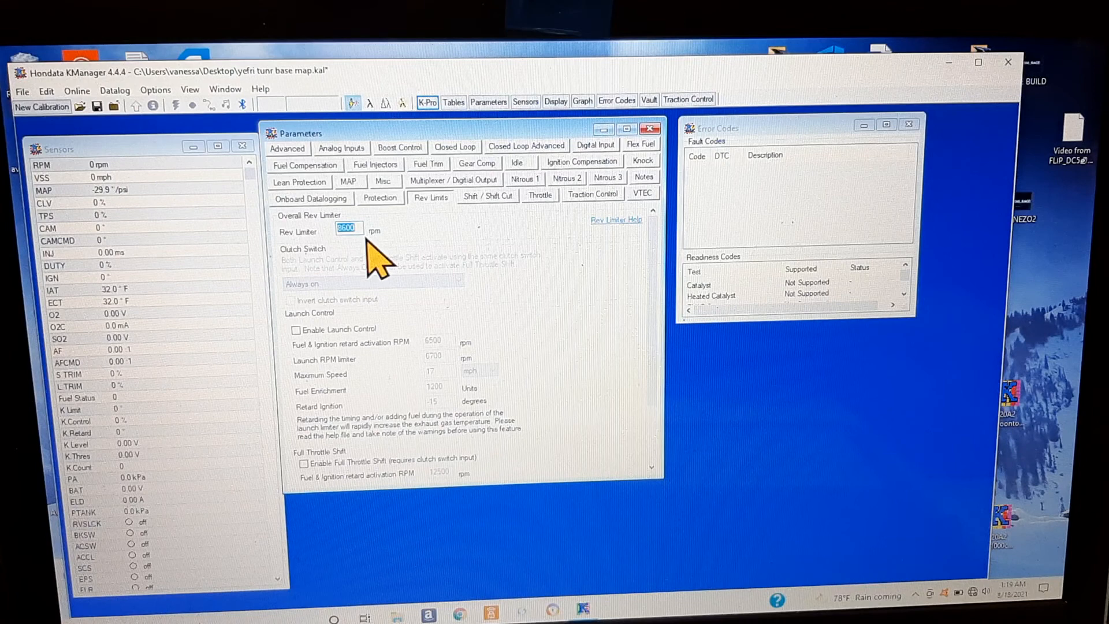
pyautogui.click(380, 197)
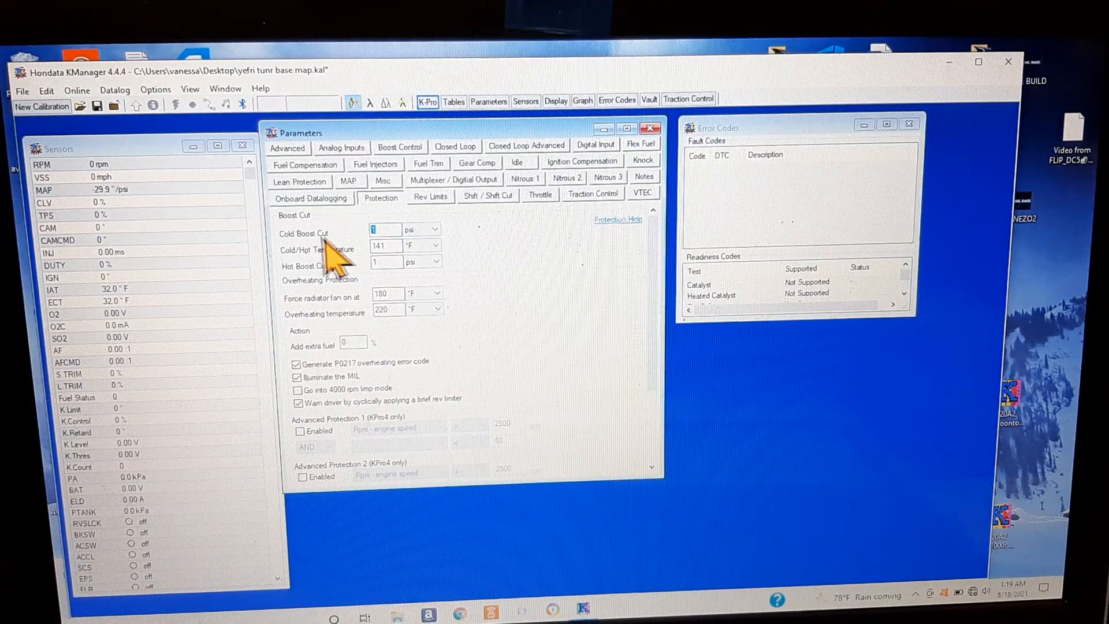
pyautogui.moveTo(473, 263)
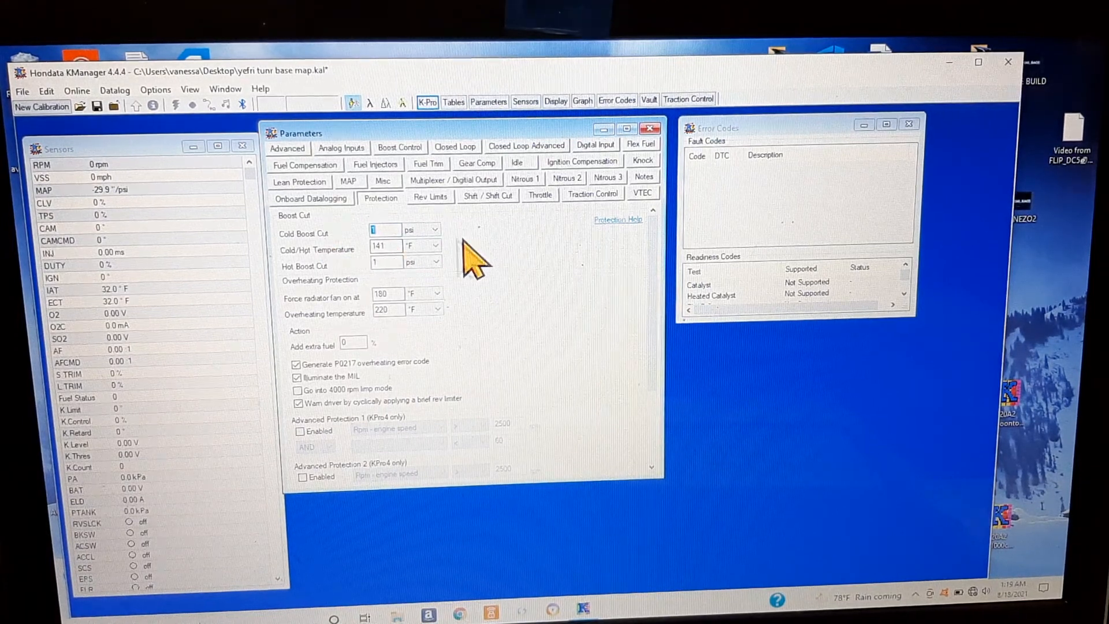
pyautogui.moveTo(487, 266)
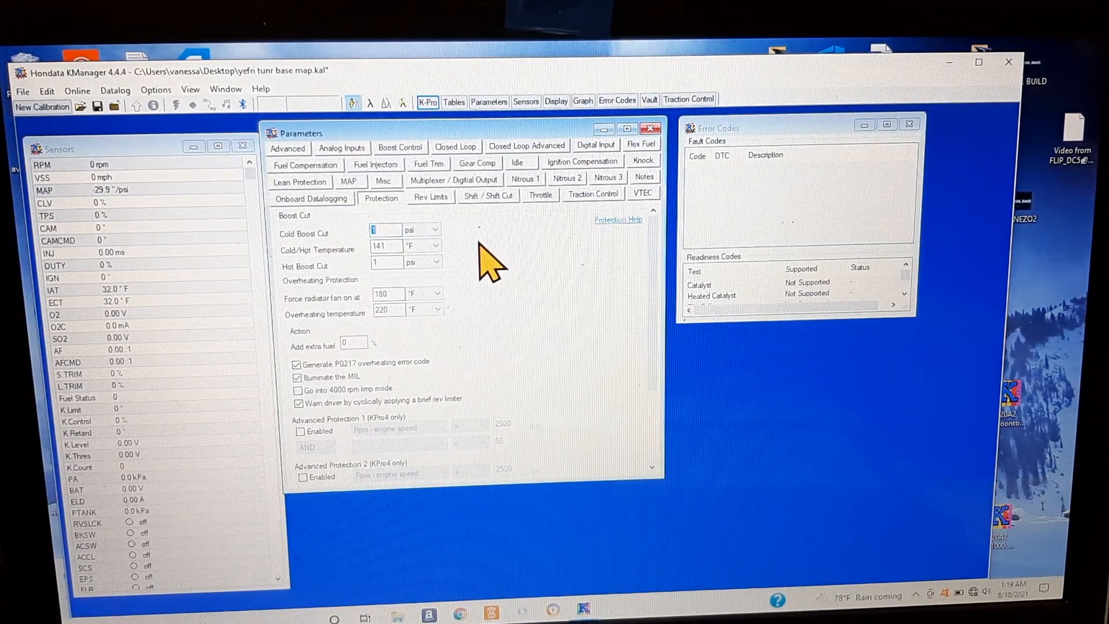
pyautogui.moveTo(423, 276)
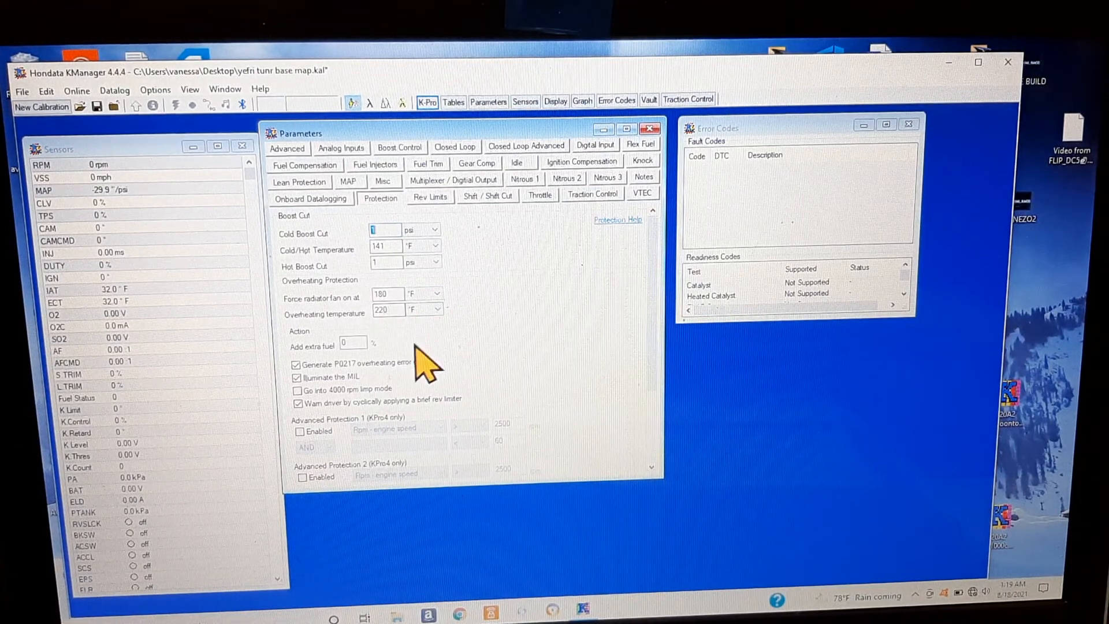
pyautogui.moveTo(403, 389)
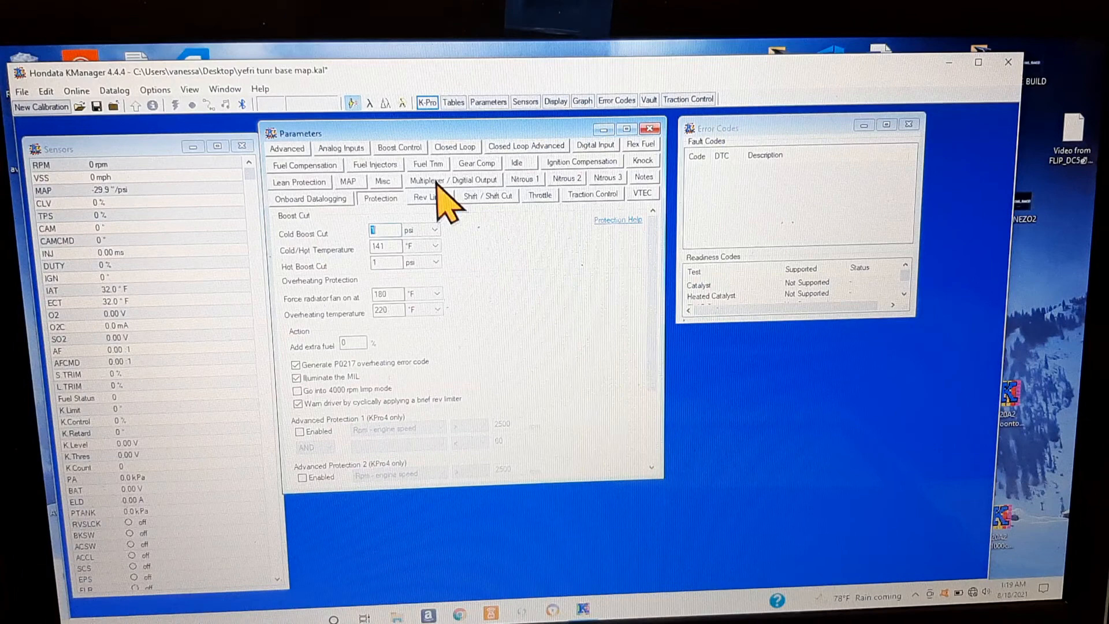
# - Step through Fuel Trim and Boost Control to the Idle settings: 1500 rpm with the idle valve disabled
pyautogui.click(427, 163)
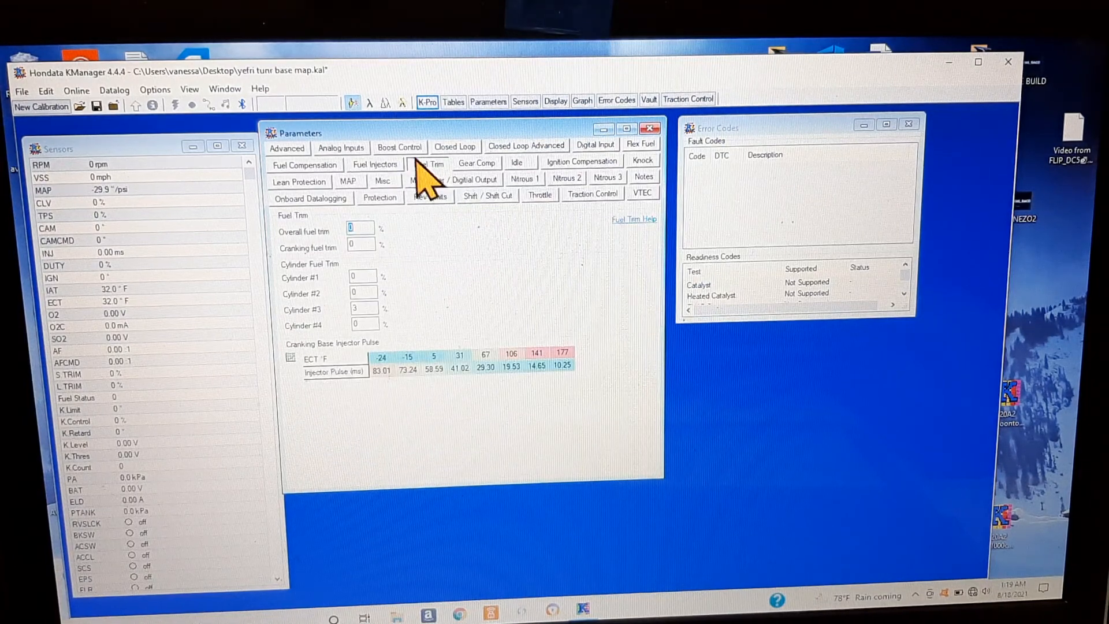
pyautogui.click(399, 147)
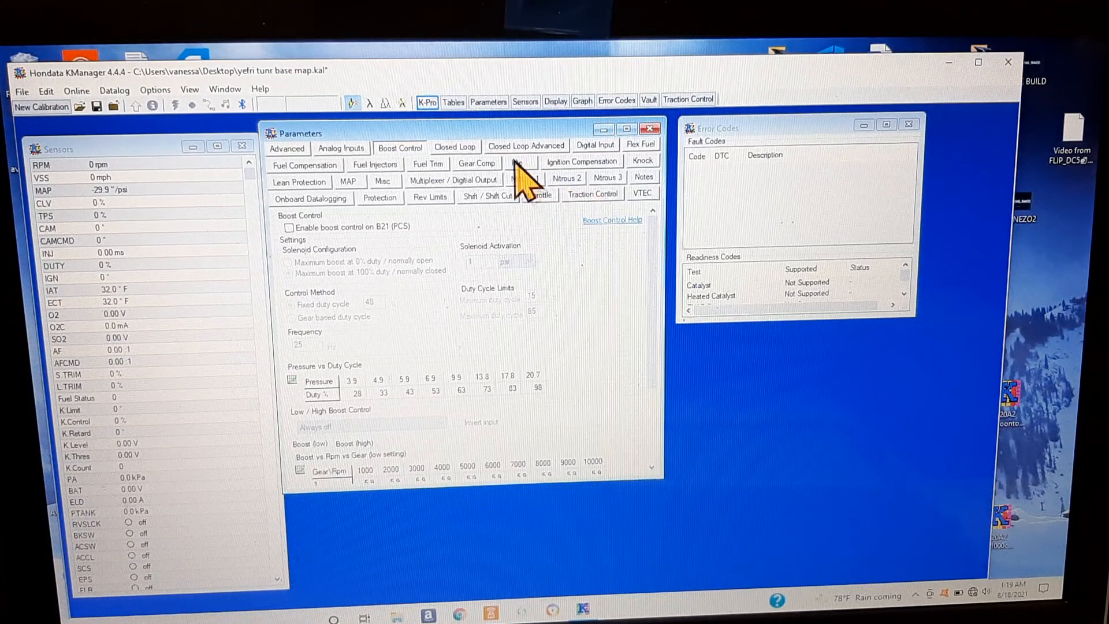
pyautogui.click(517, 163)
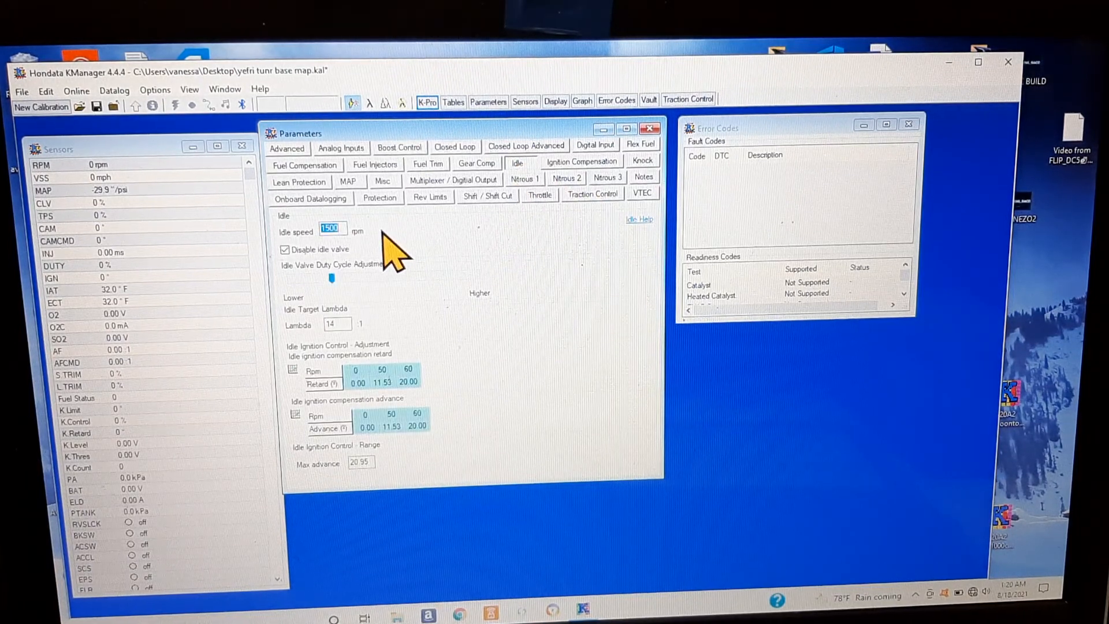
pyautogui.moveTo(382, 250)
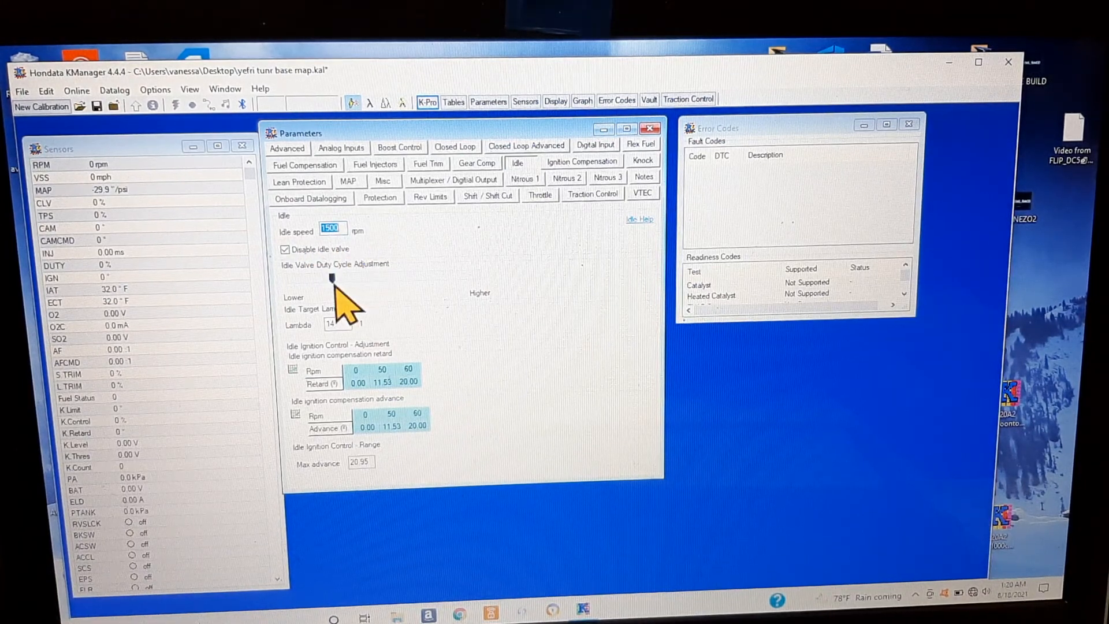
pyautogui.moveTo(346, 290)
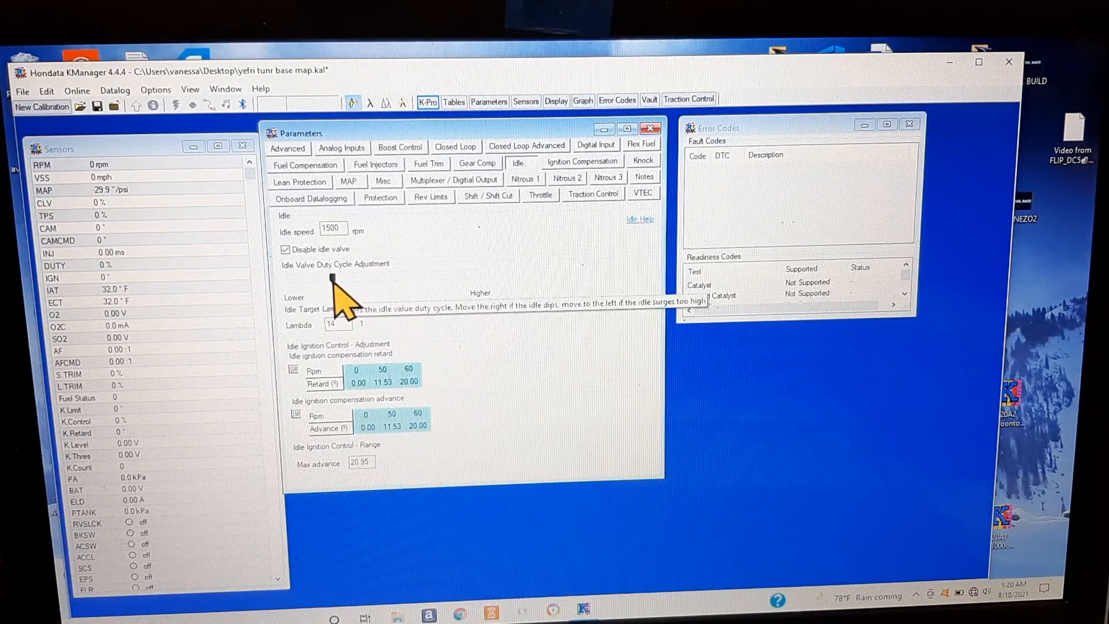
pyautogui.moveTo(347, 297)
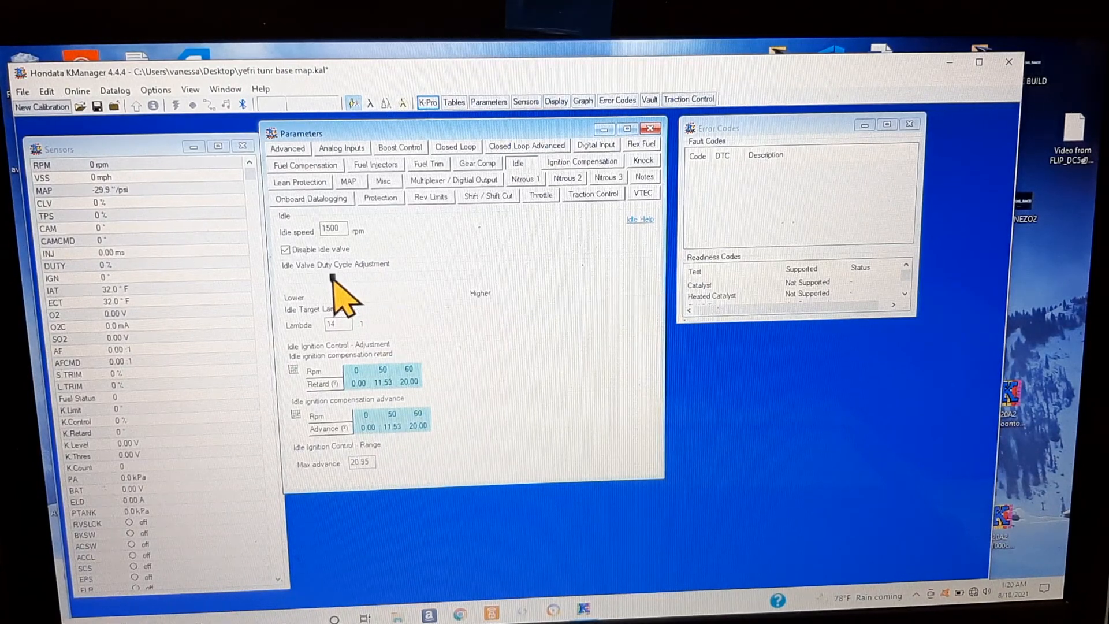
pyautogui.moveTo(339, 294)
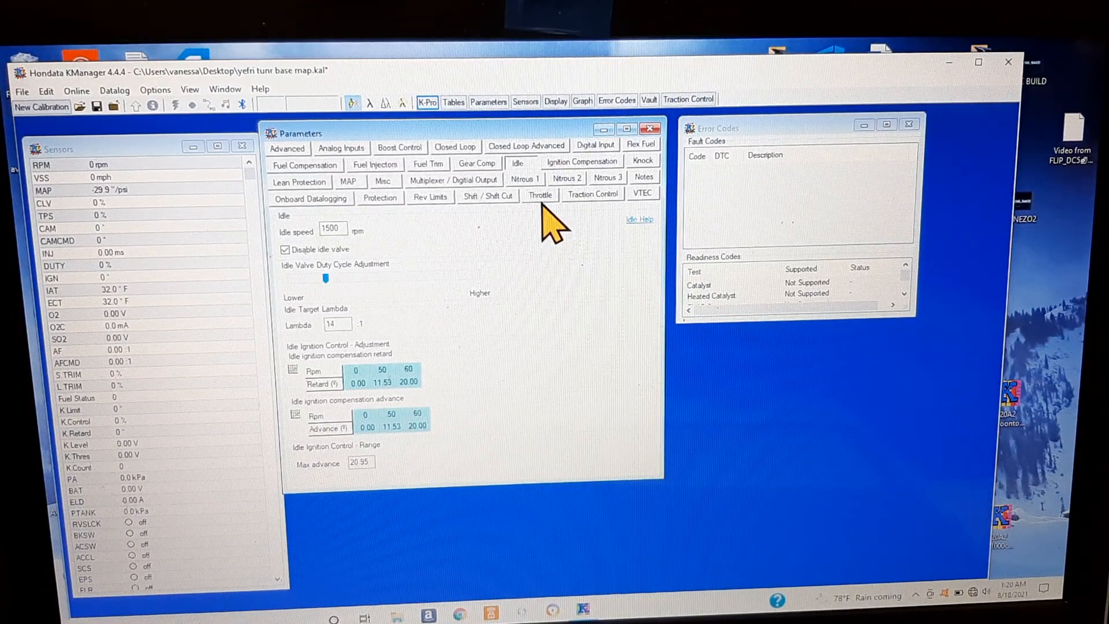
# - Review the Scale TPS and Tip in Fuel tables, then the VTEC page with oil pressure switch and VTC enabled
pyautogui.click(539, 195)
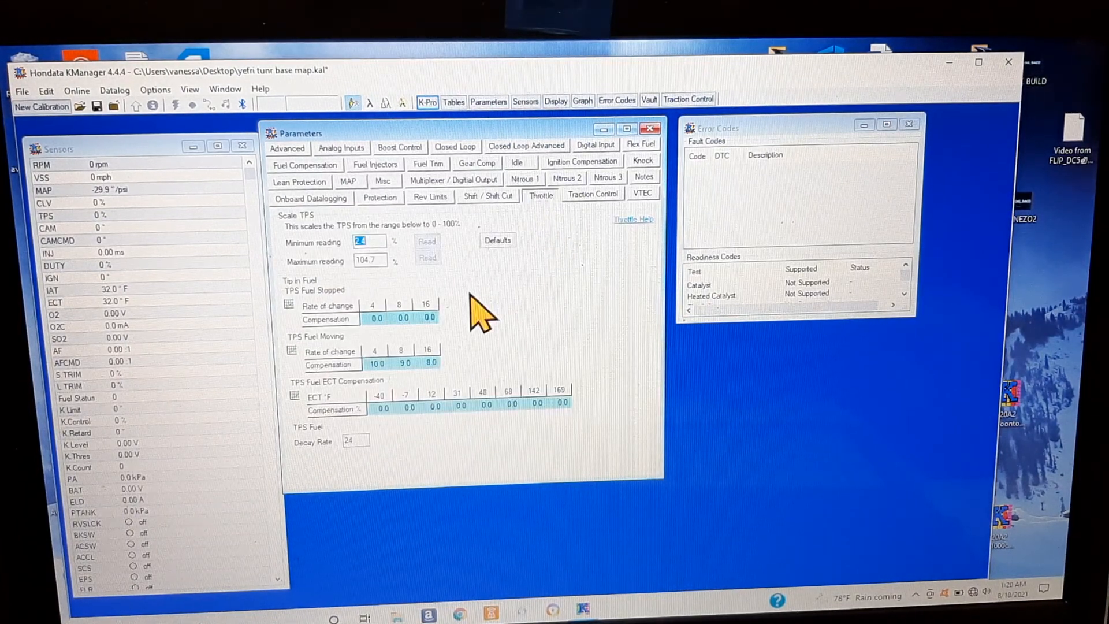
pyautogui.moveTo(420, 254)
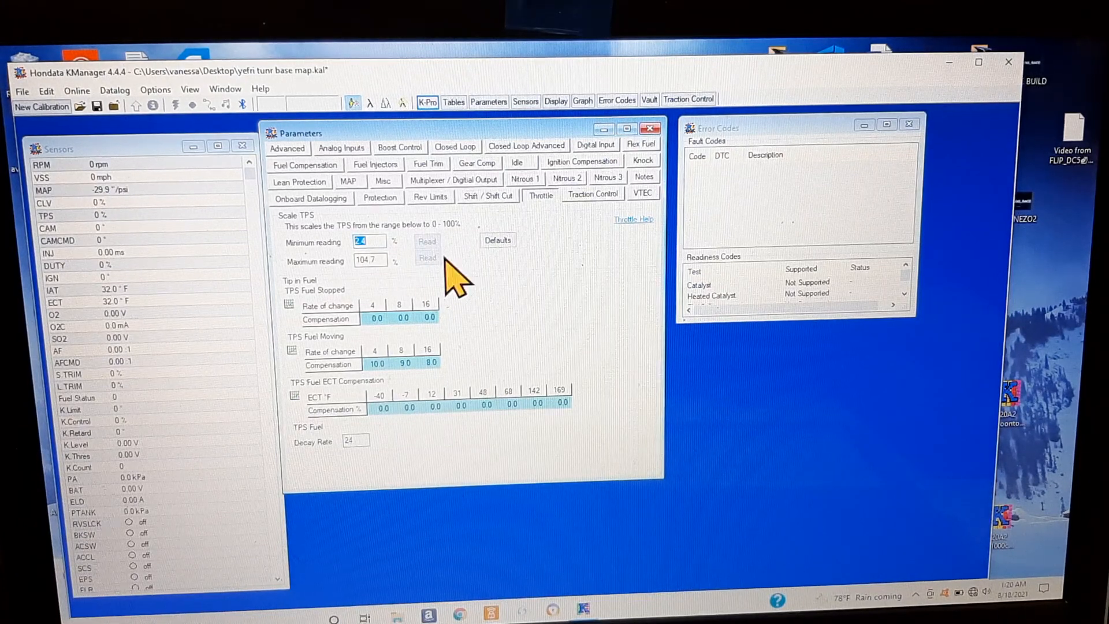
pyautogui.moveTo(466, 272)
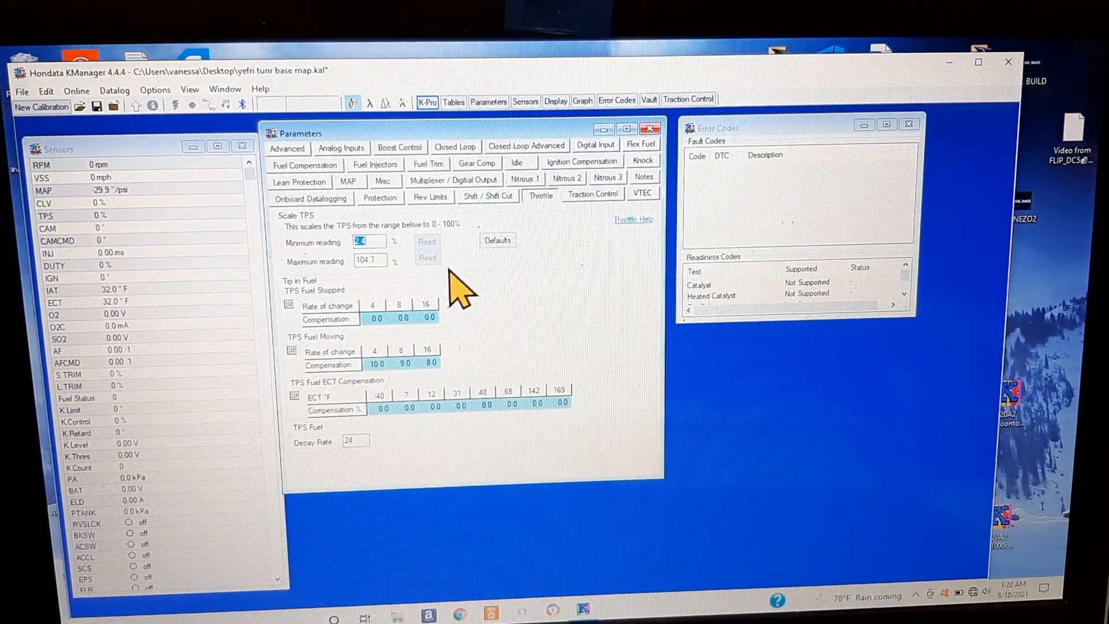
pyautogui.moveTo(442, 273)
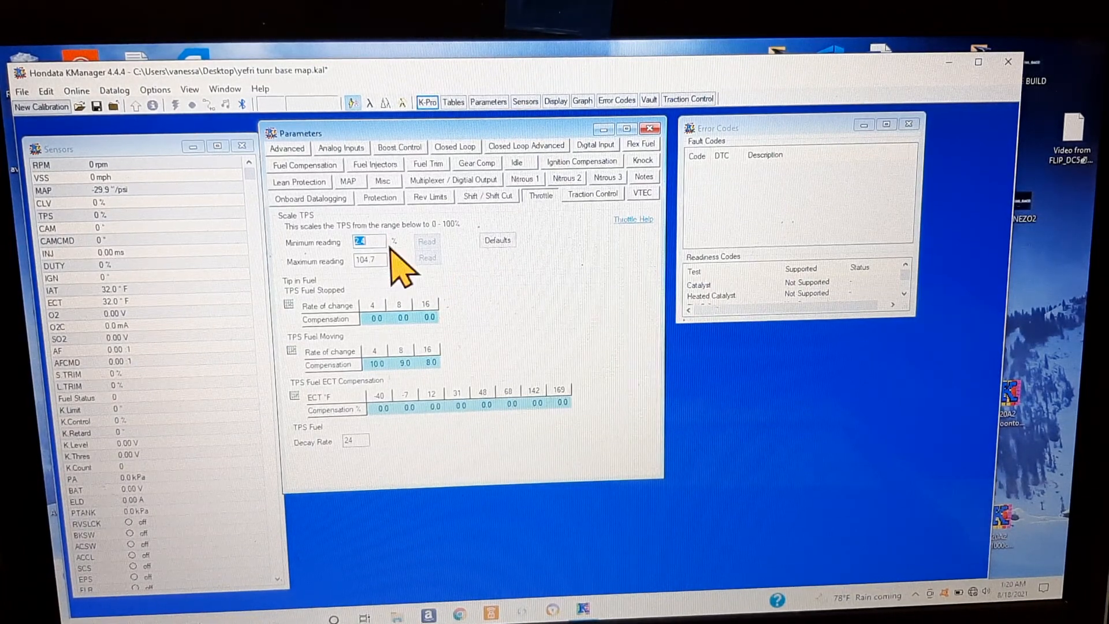
pyautogui.moveTo(391, 292)
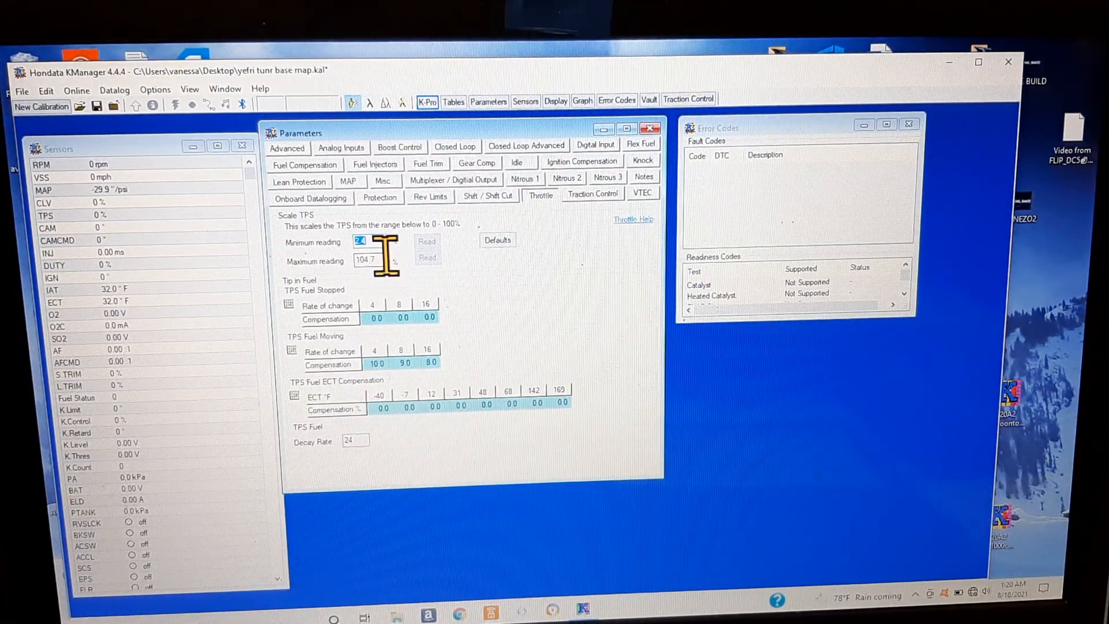
pyautogui.click(641, 194)
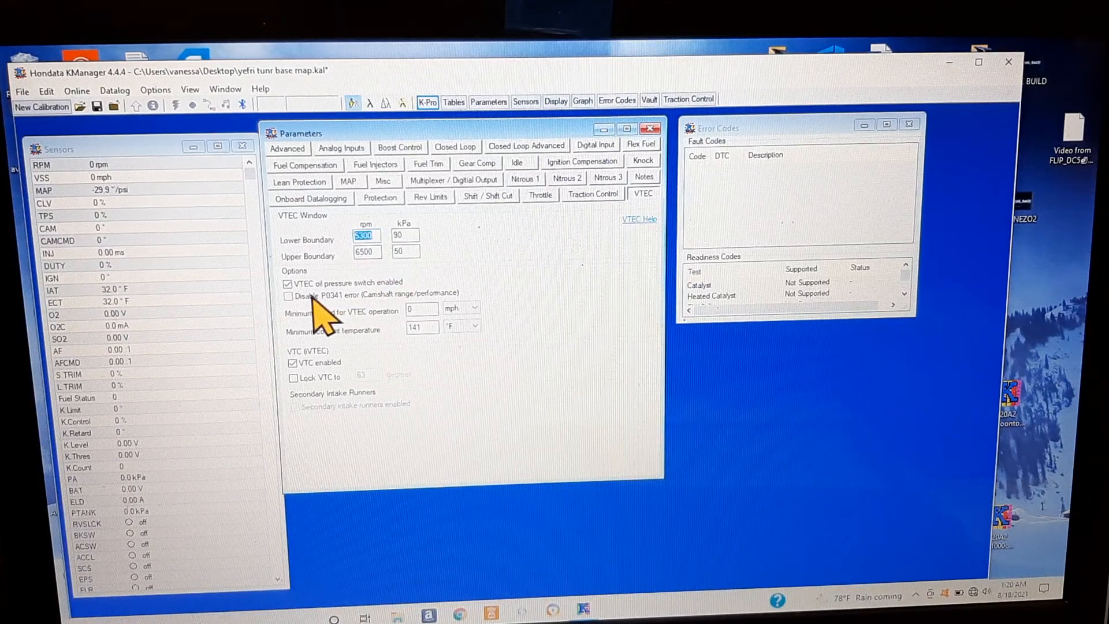
pyautogui.moveTo(502, 254)
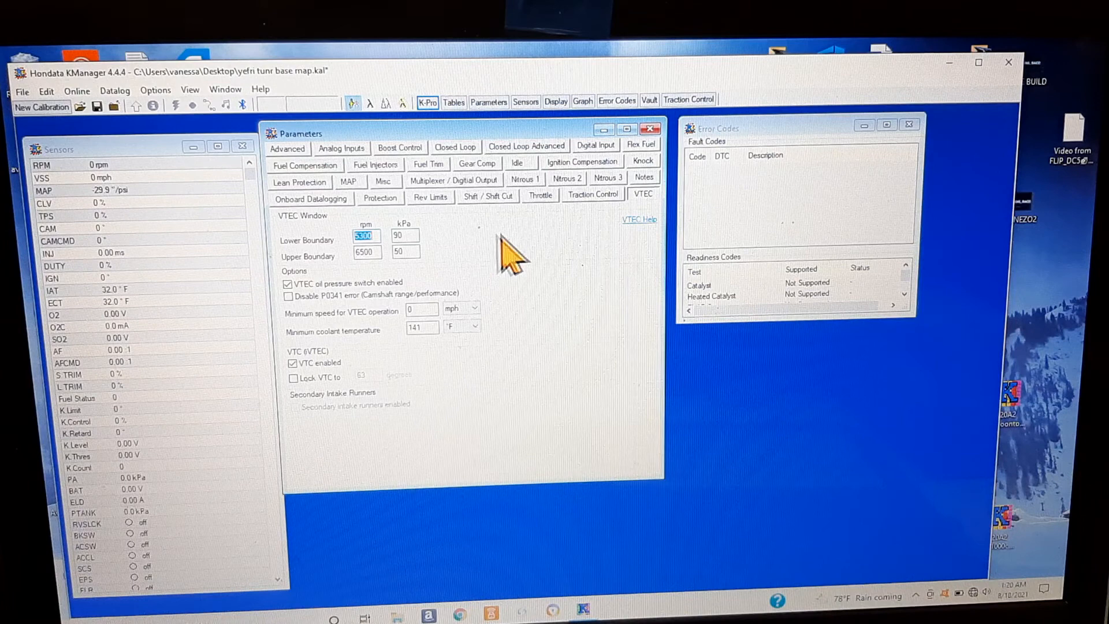
# - Step through Knock, Fuel Injectors, Lean Protection and Onboard Datalogging to the boost cut and overheating Protection settings
pyautogui.click(643, 161)
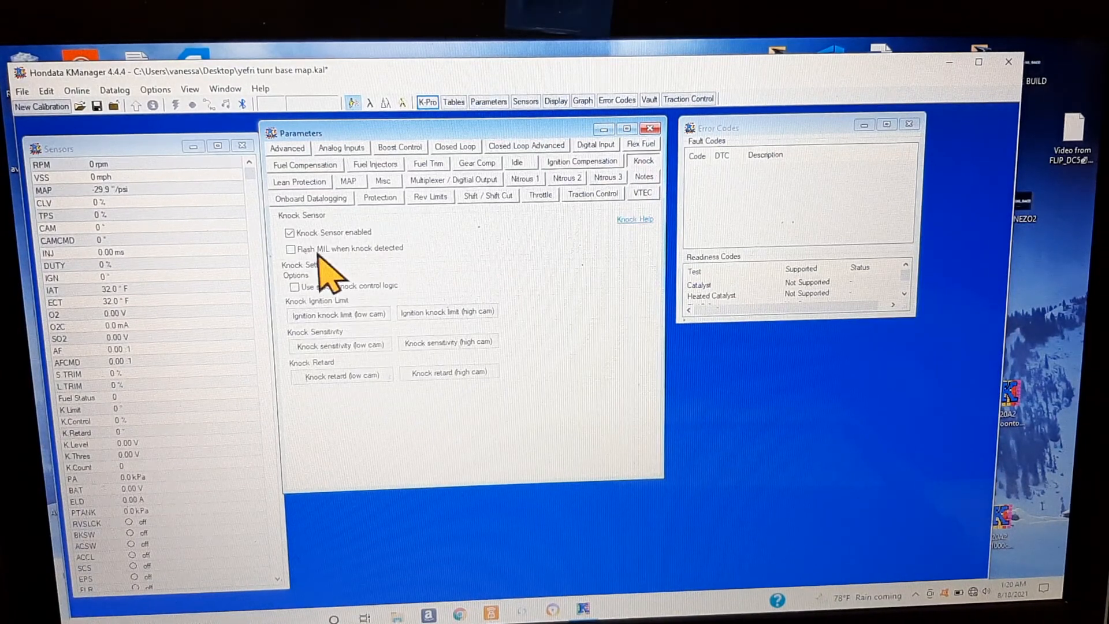
pyautogui.moveTo(374, 254)
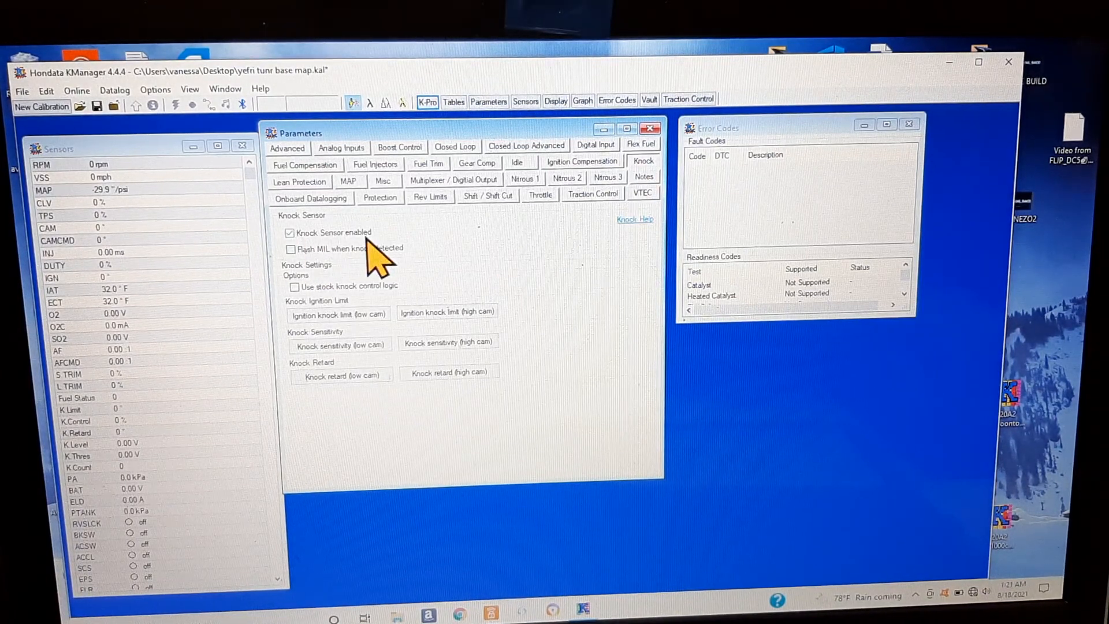
pyautogui.moveTo(559, 173)
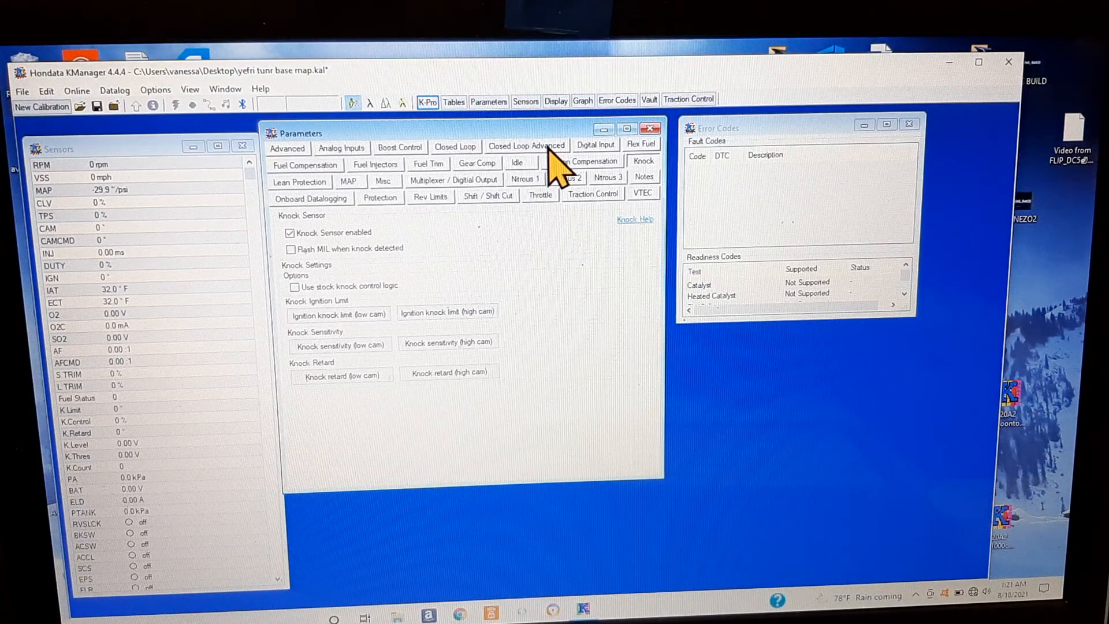
pyautogui.moveTo(633, 153)
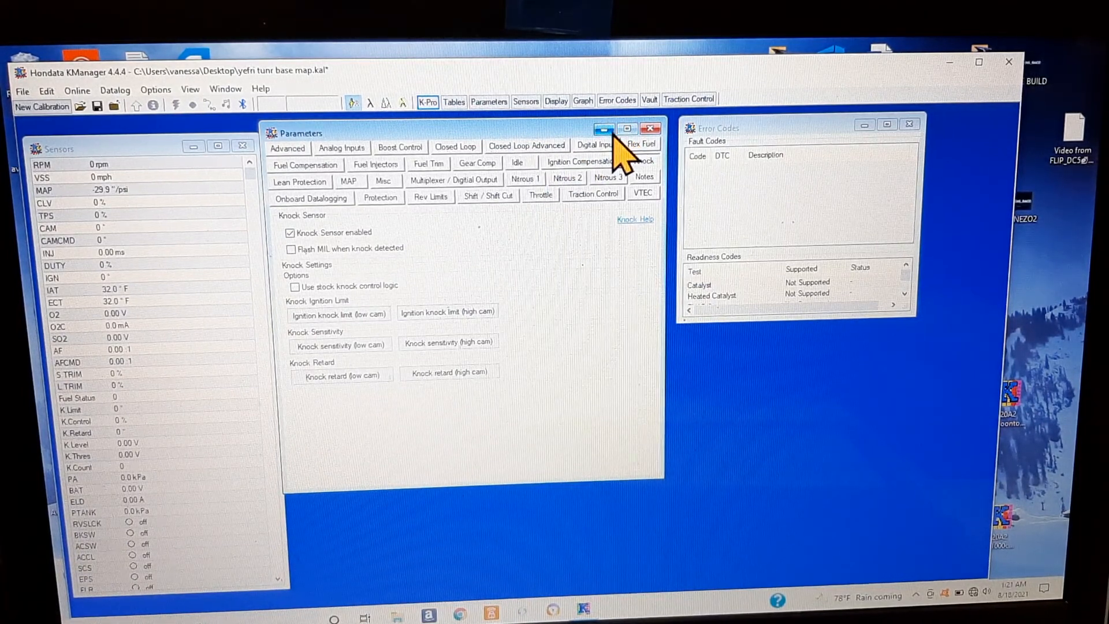
pyautogui.moveTo(513, 293)
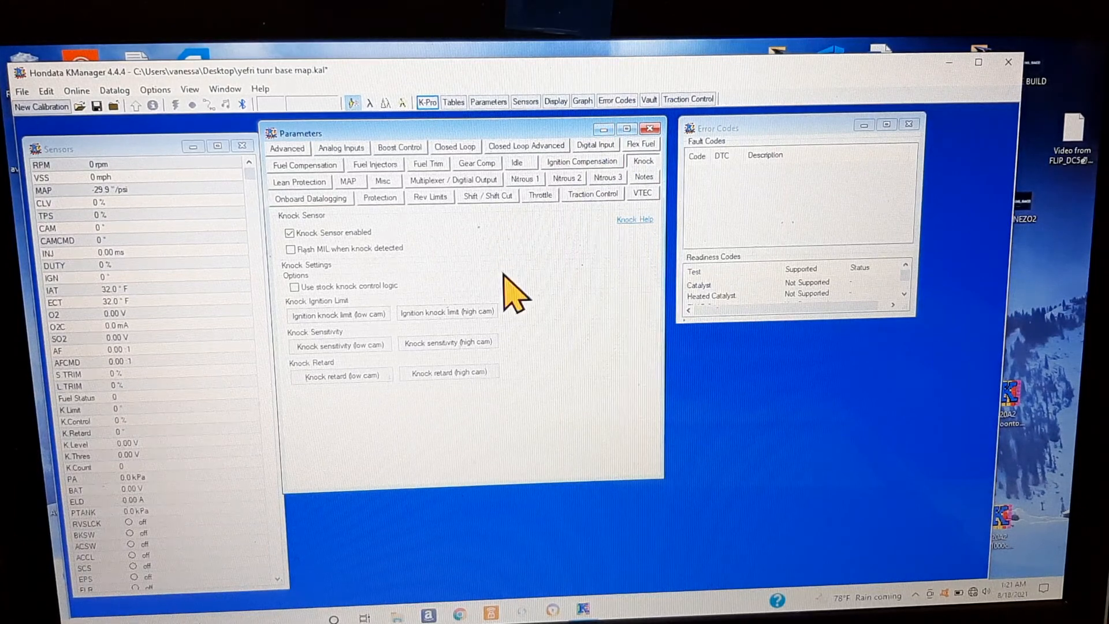
pyautogui.moveTo(375, 198)
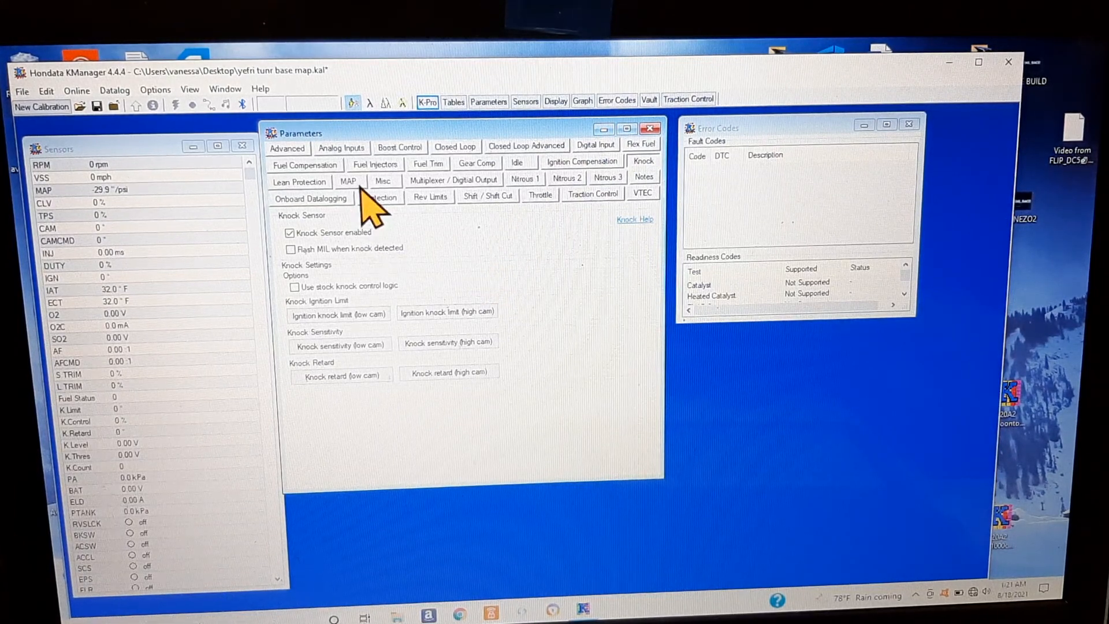
pyautogui.click(375, 164)
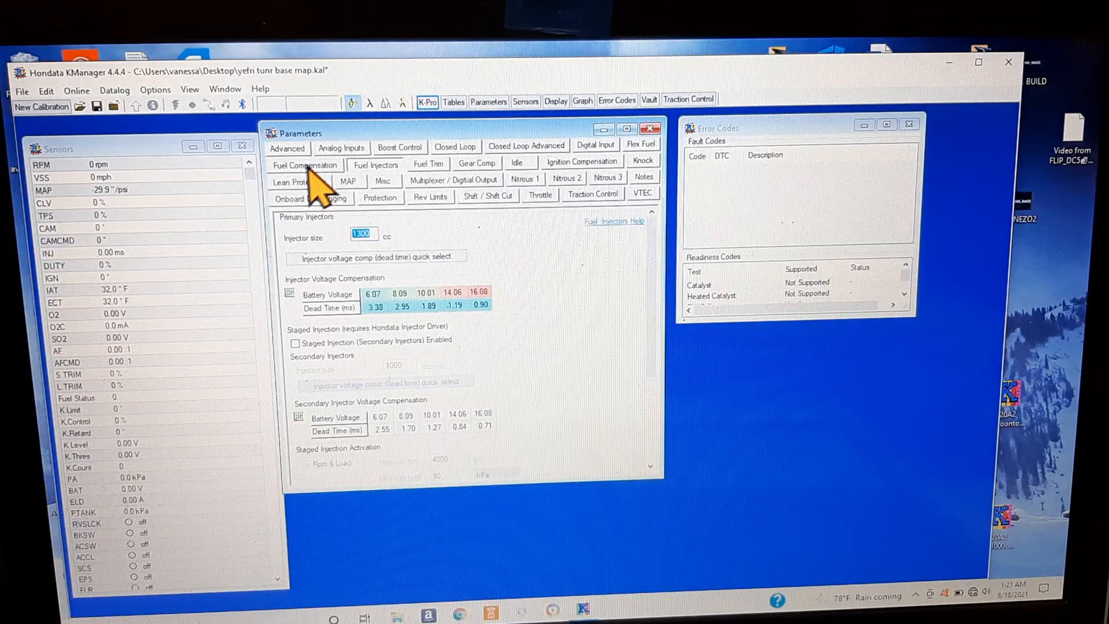
pyautogui.click(298, 181)
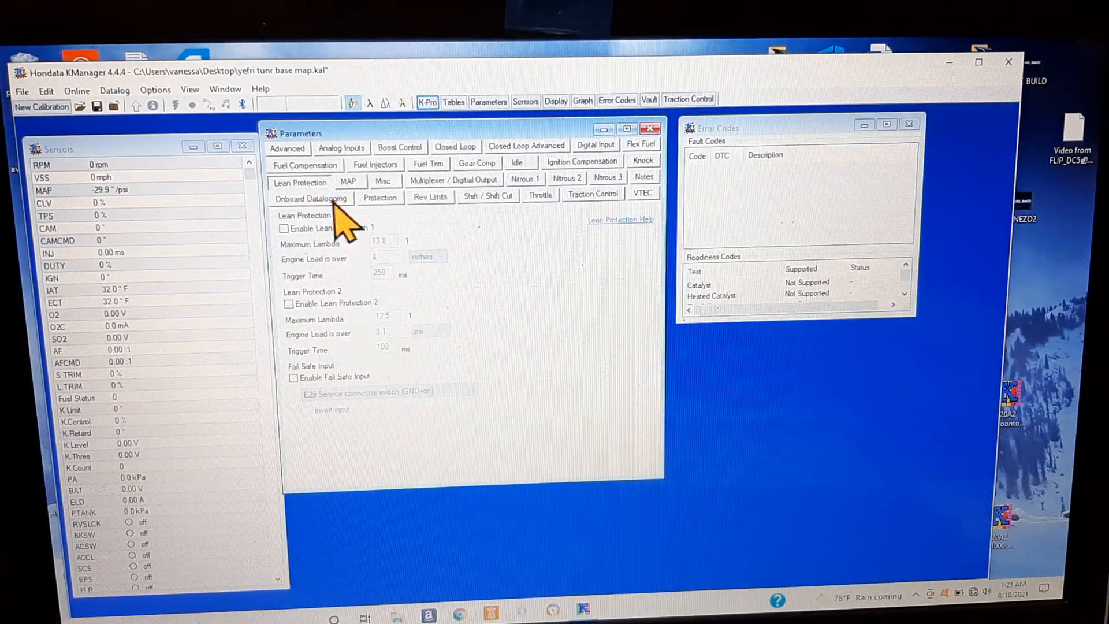
pyautogui.click(310, 199)
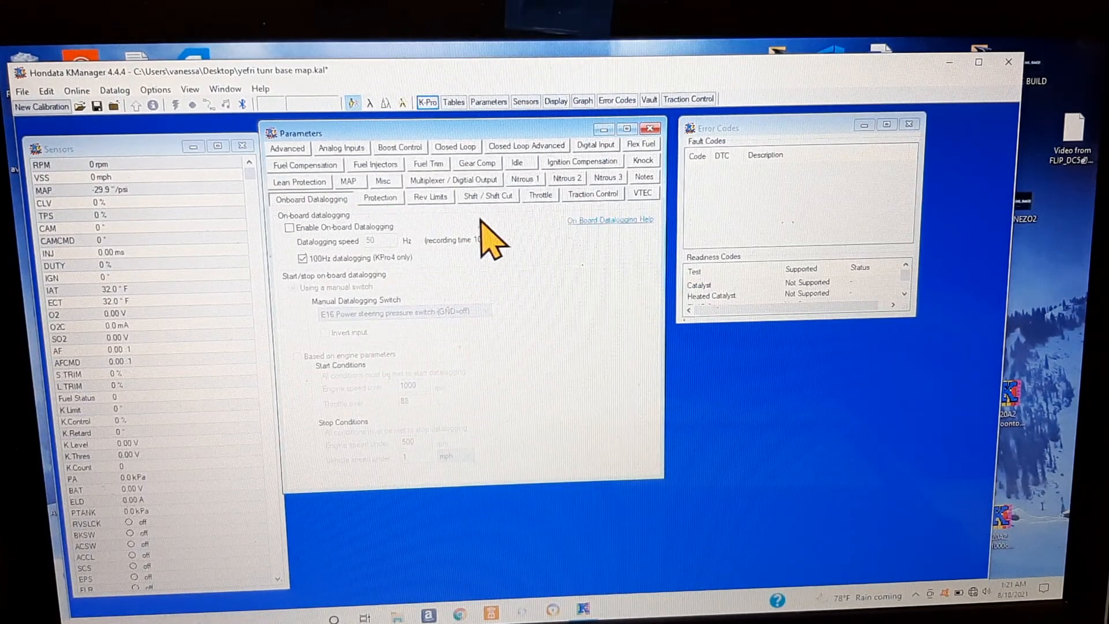
pyautogui.moveTo(623, 266)
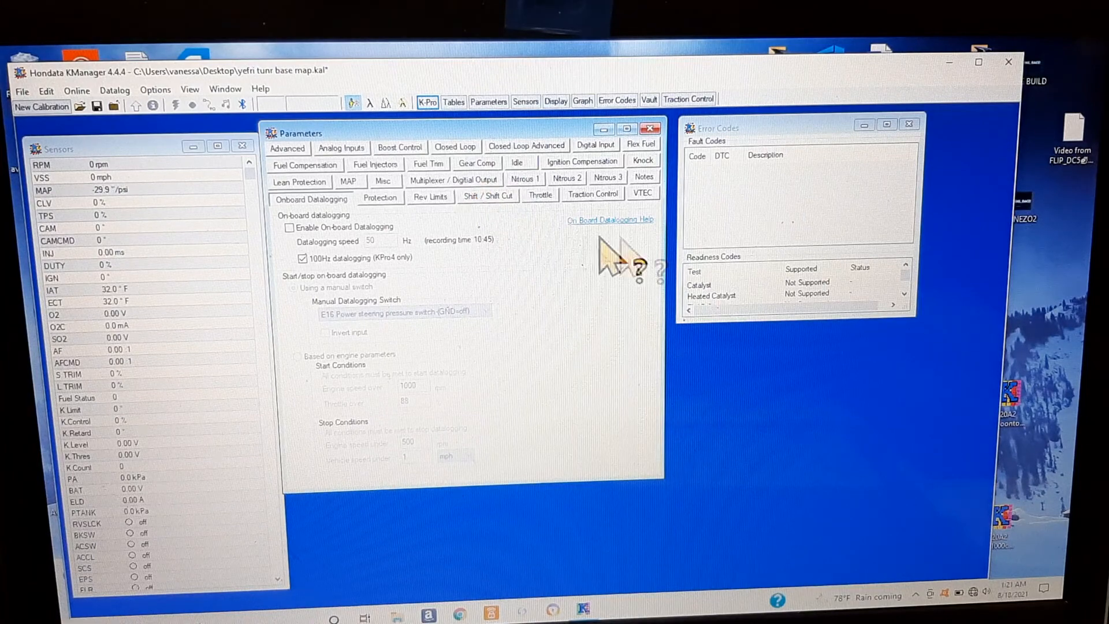
pyautogui.moveTo(552, 197)
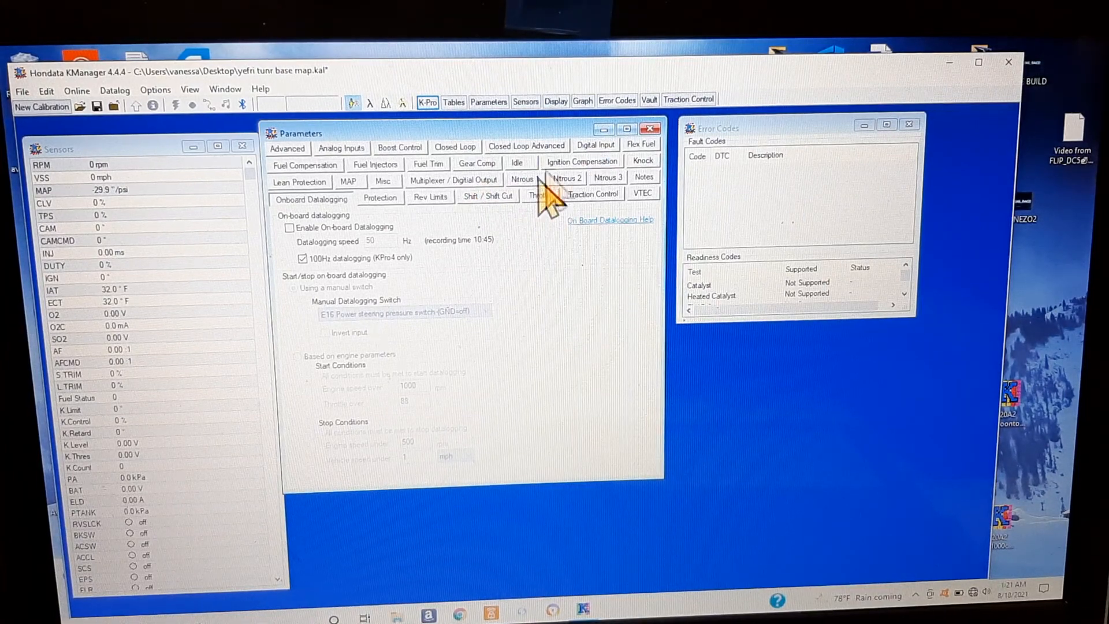
pyautogui.click(380, 199)
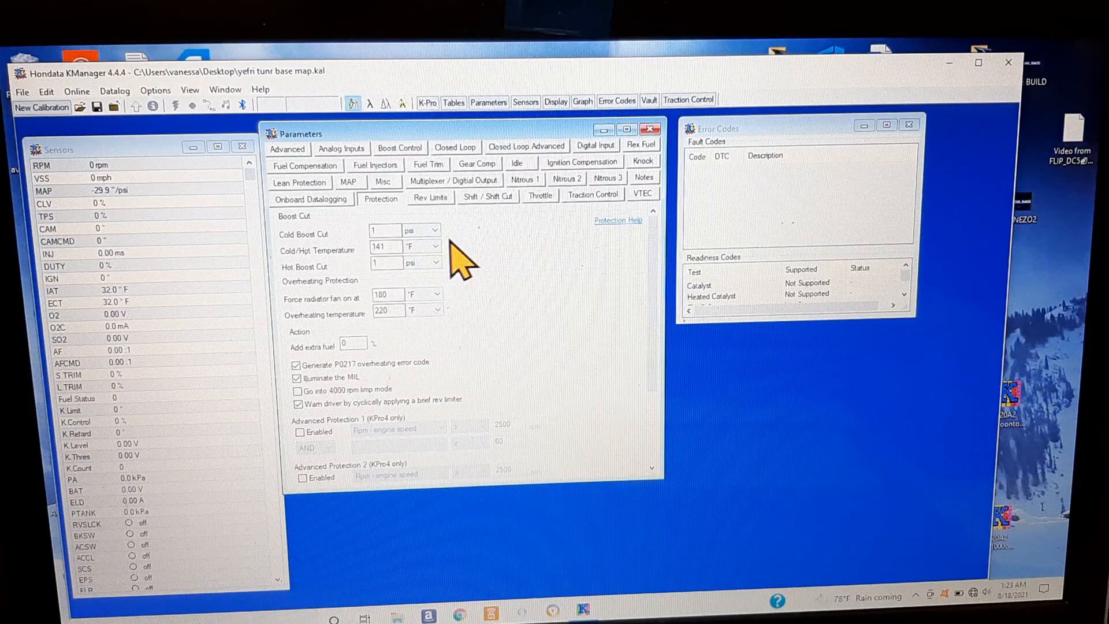
pyautogui.moveTo(368, 283)
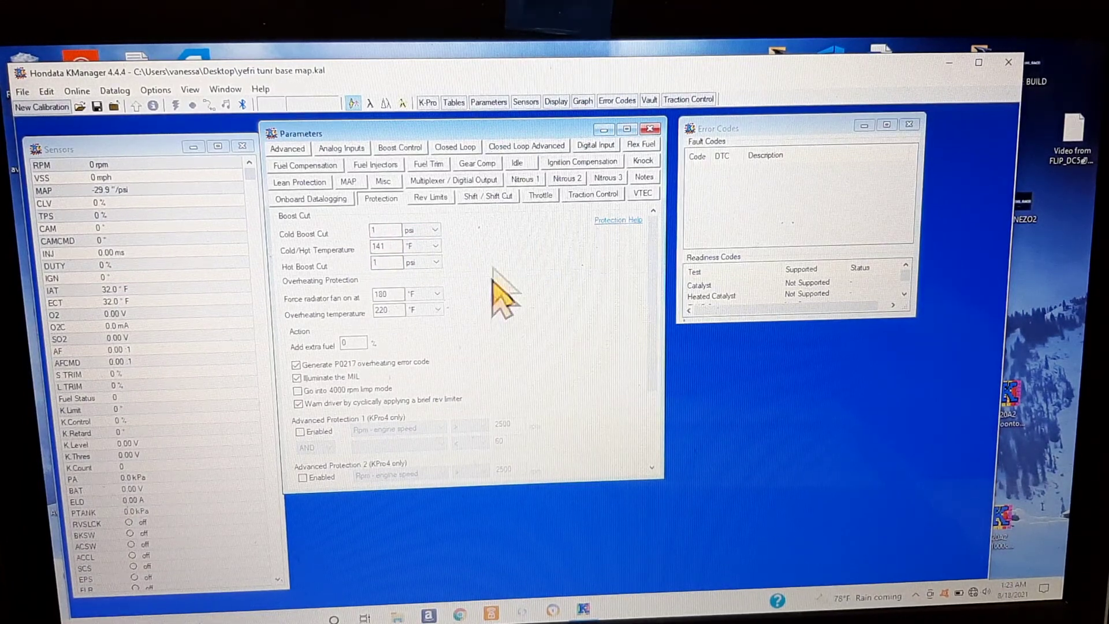
pyautogui.moveTo(523, 322)
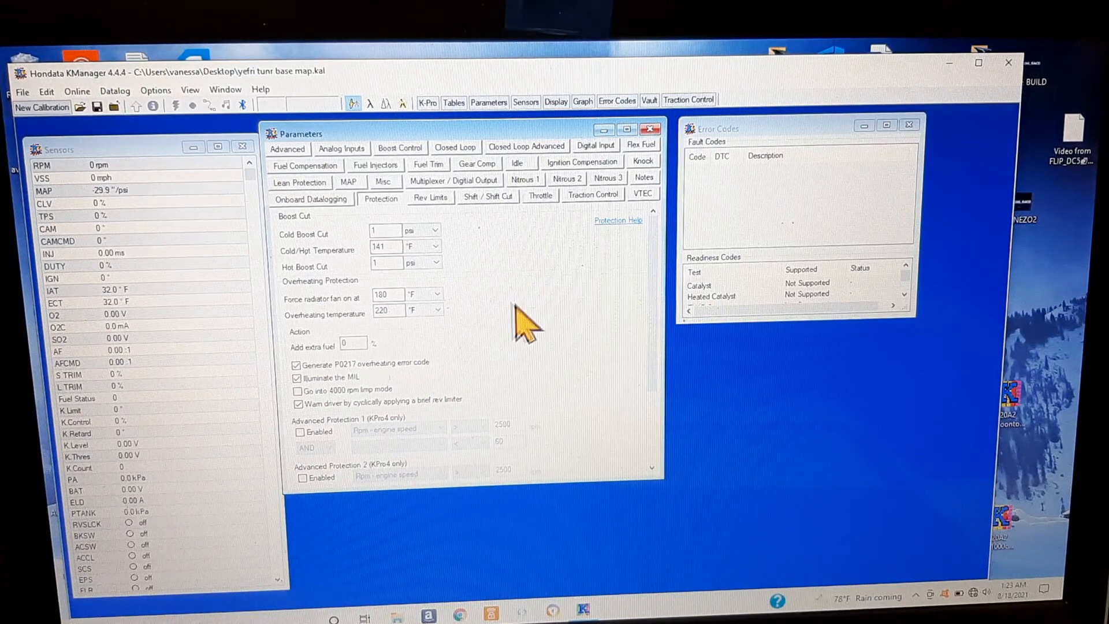
pyautogui.moveTo(1022, 332)
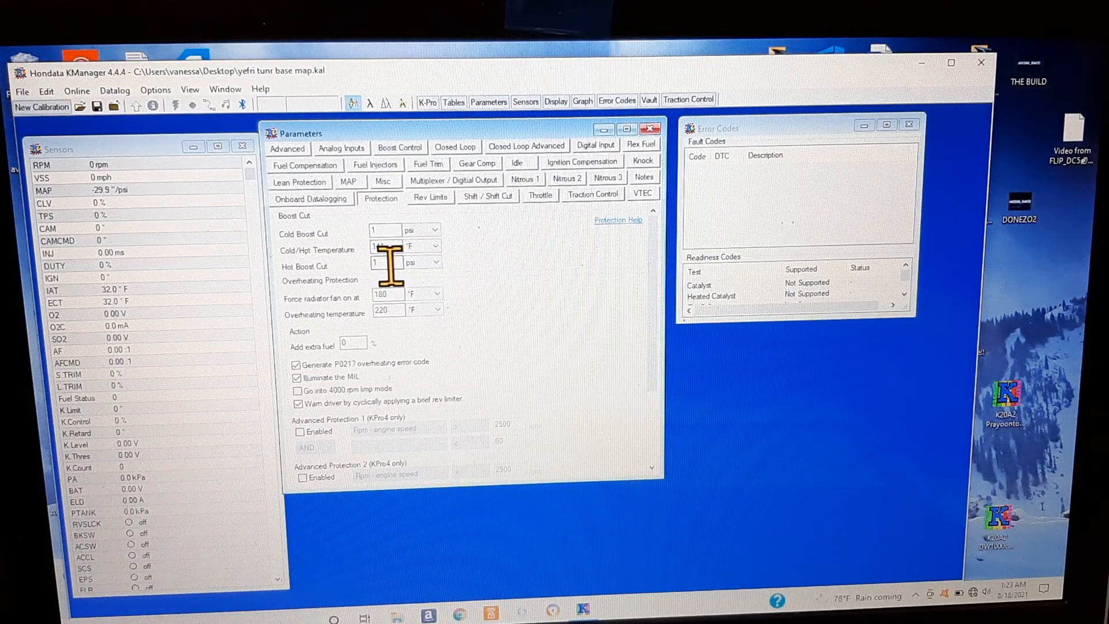
pyautogui.moveTo(421, 233)
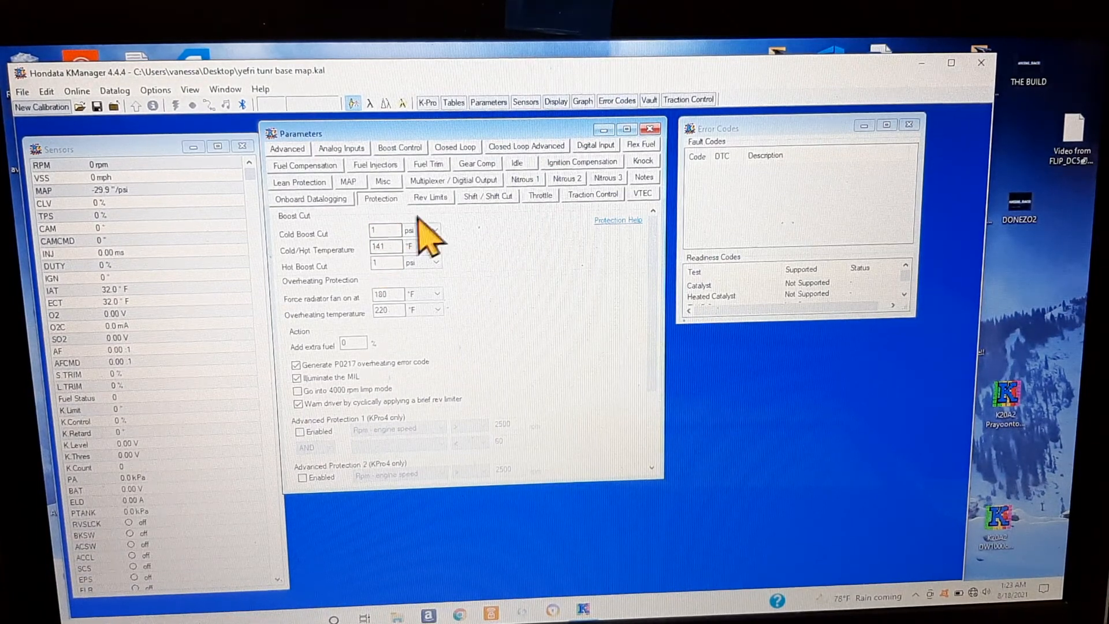
# - Review Rev Limits, Gear Comp, Boost Control, Analog Inputs and Notes, then bring up the empty datalog graph
pyautogui.click(430, 197)
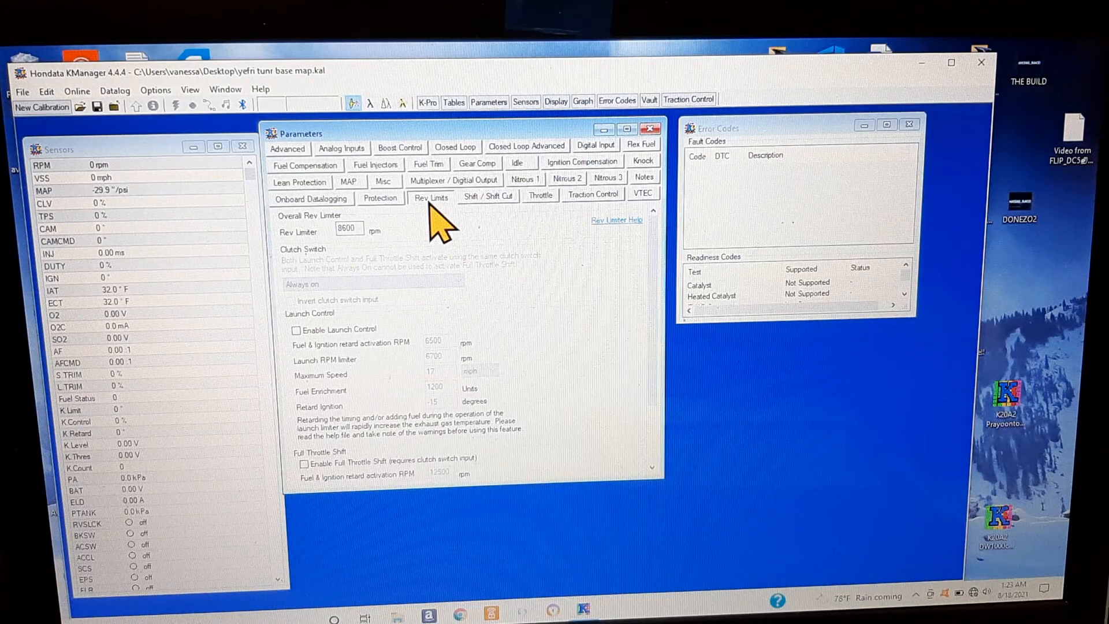
pyautogui.click(477, 163)
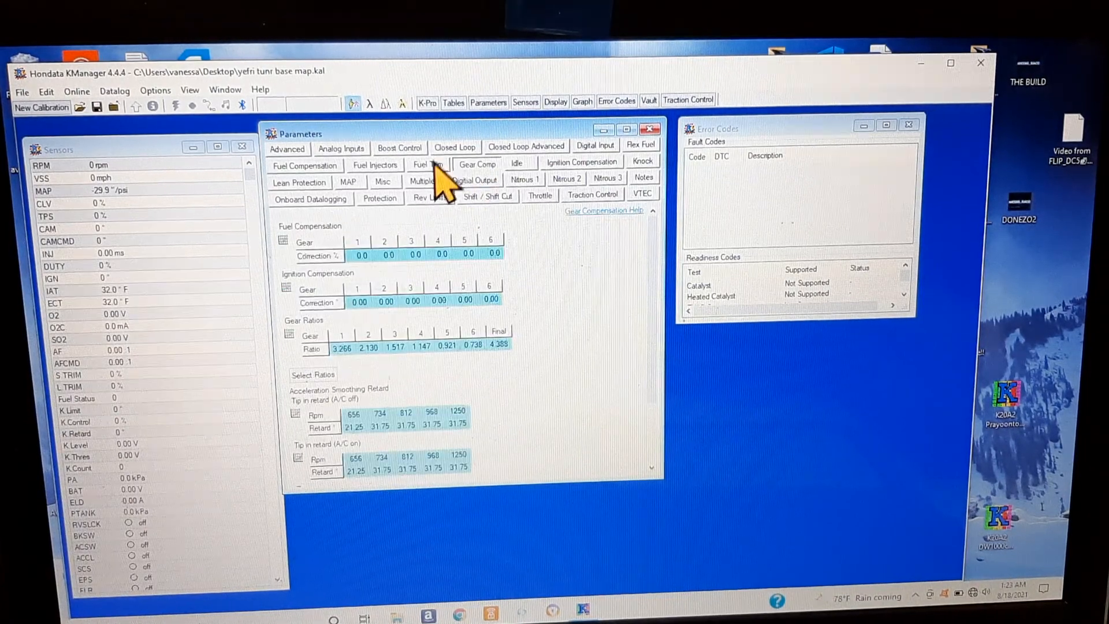
pyautogui.click(398, 147)
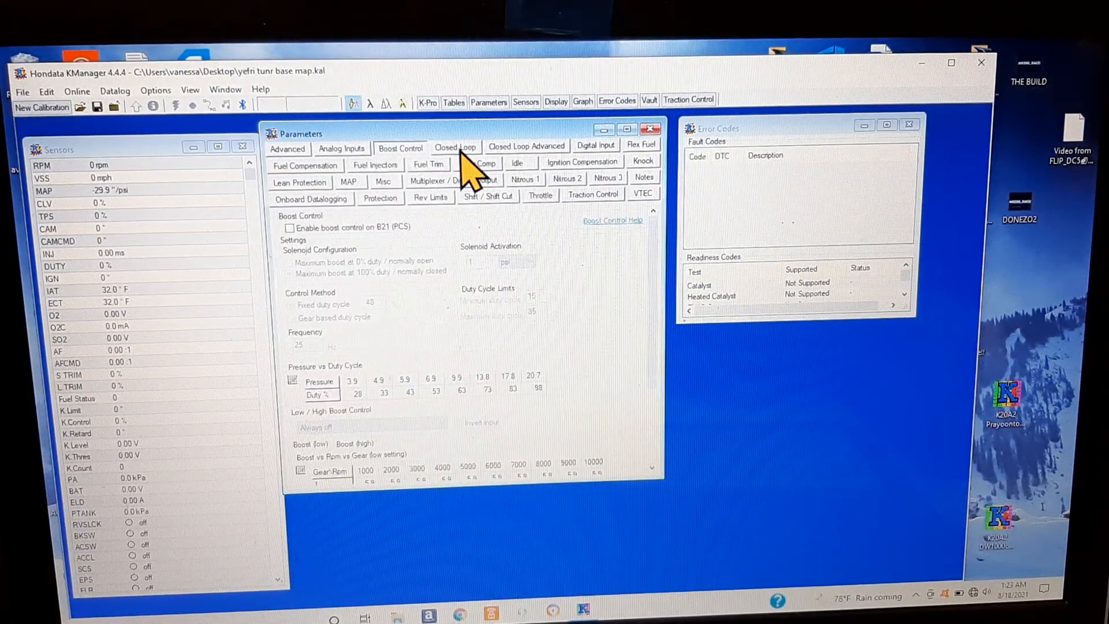
pyautogui.click(342, 148)
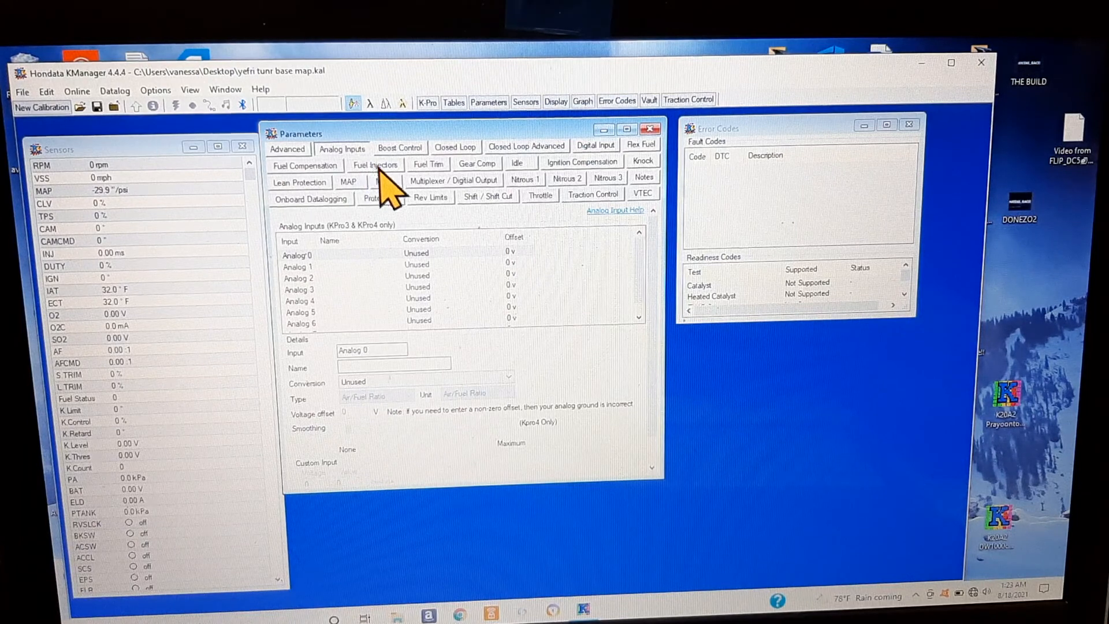
pyautogui.click(596, 146)
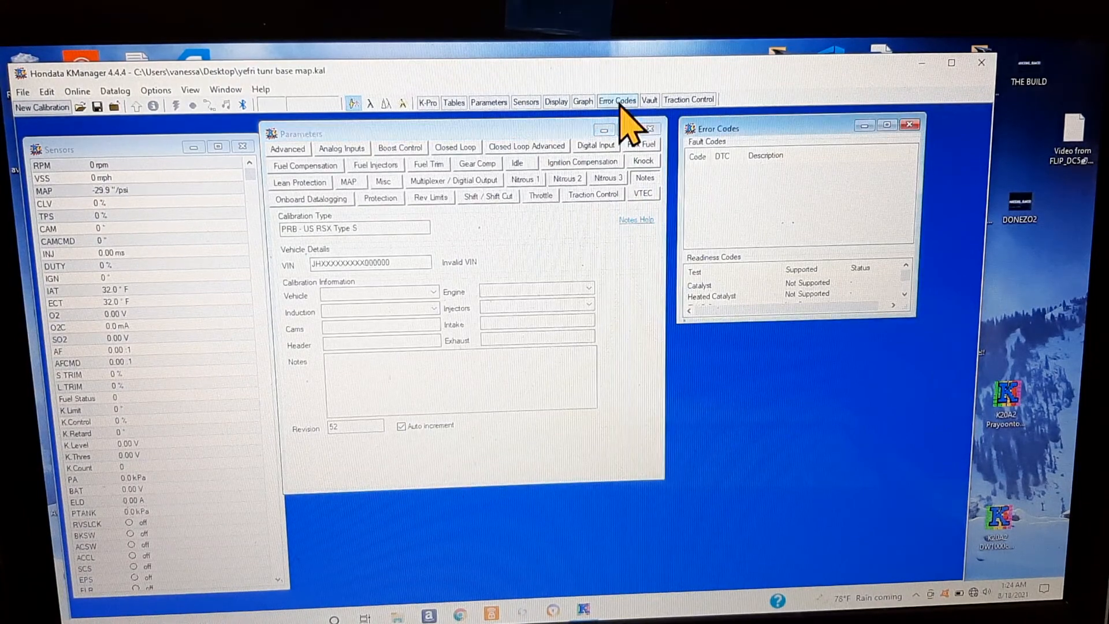
pyautogui.click(556, 102)
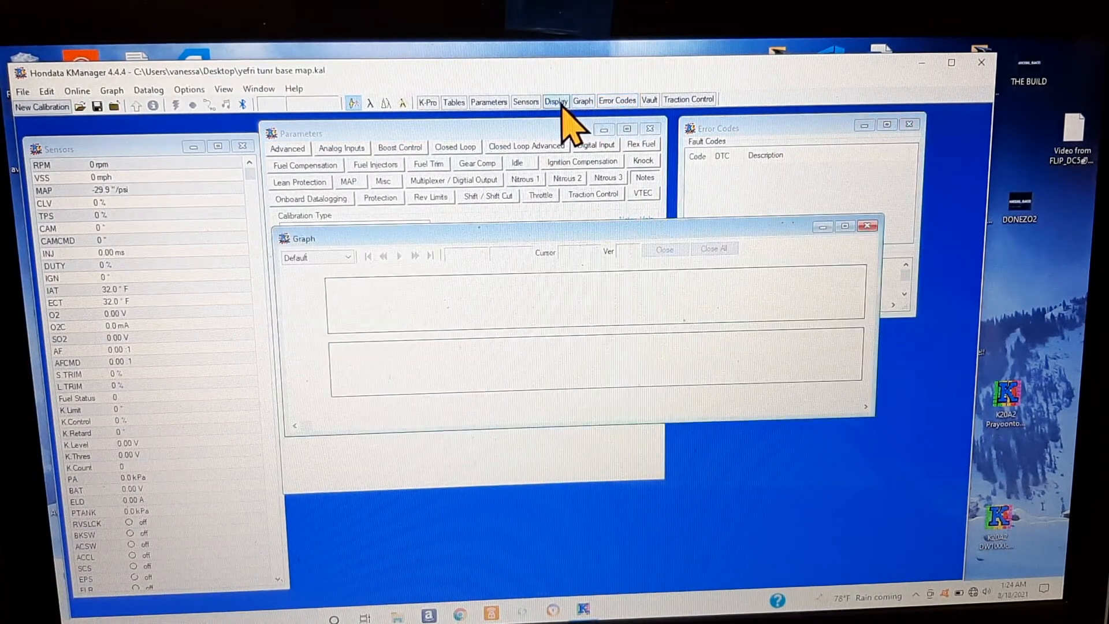
# - Show the Display dashboard and add a new RPM value readout and an RPM bar graph at its lower right
pyautogui.click(556, 101)
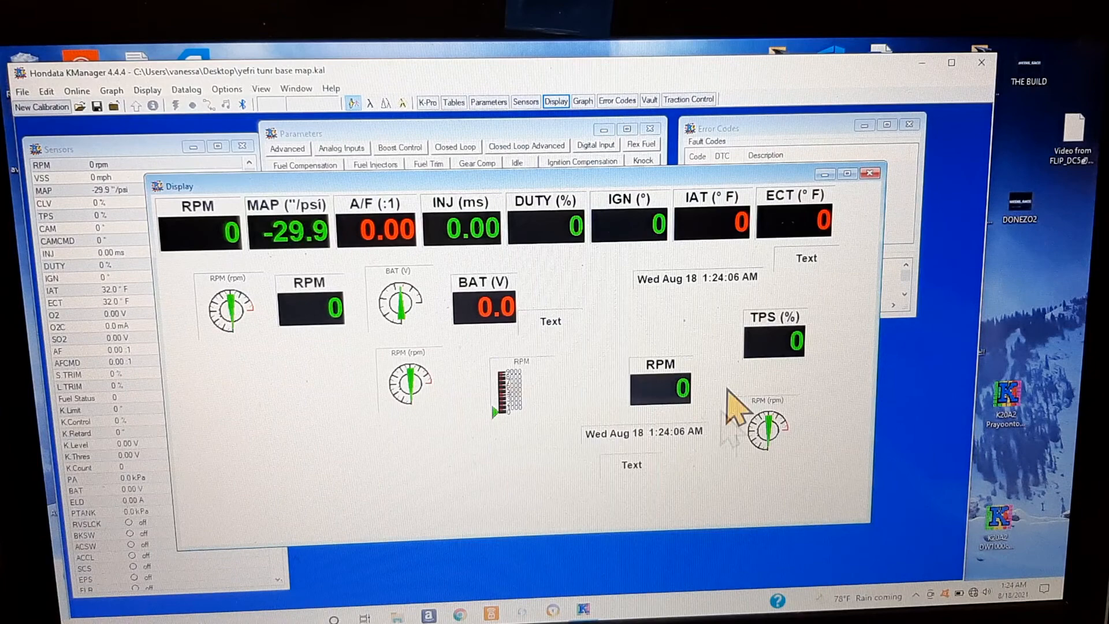
pyautogui.rightClick(657, 386)
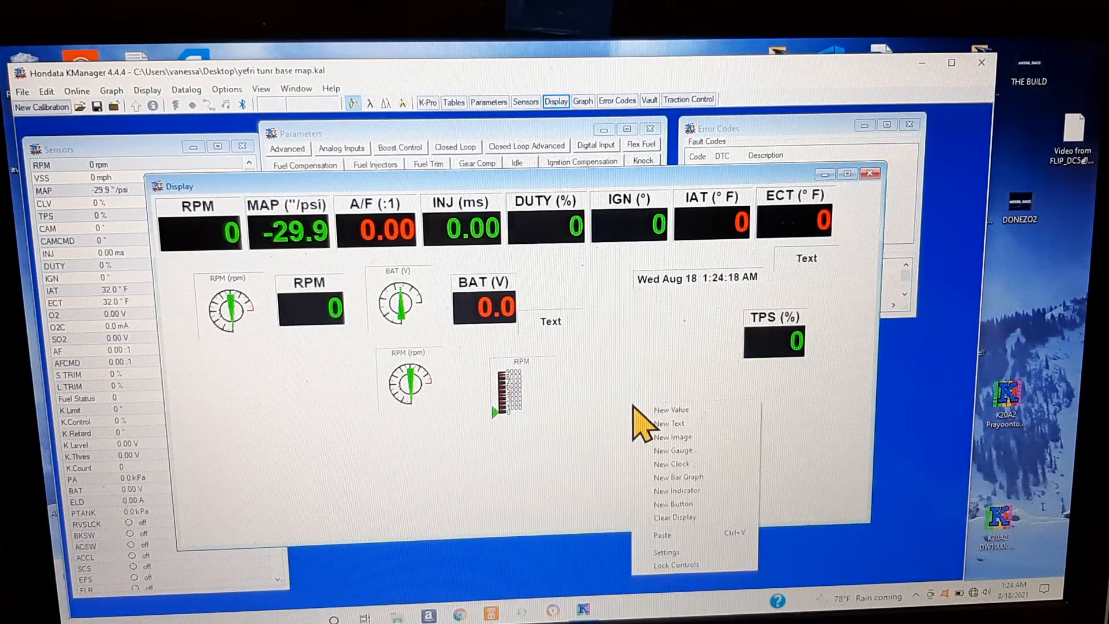
pyautogui.click(670, 409)
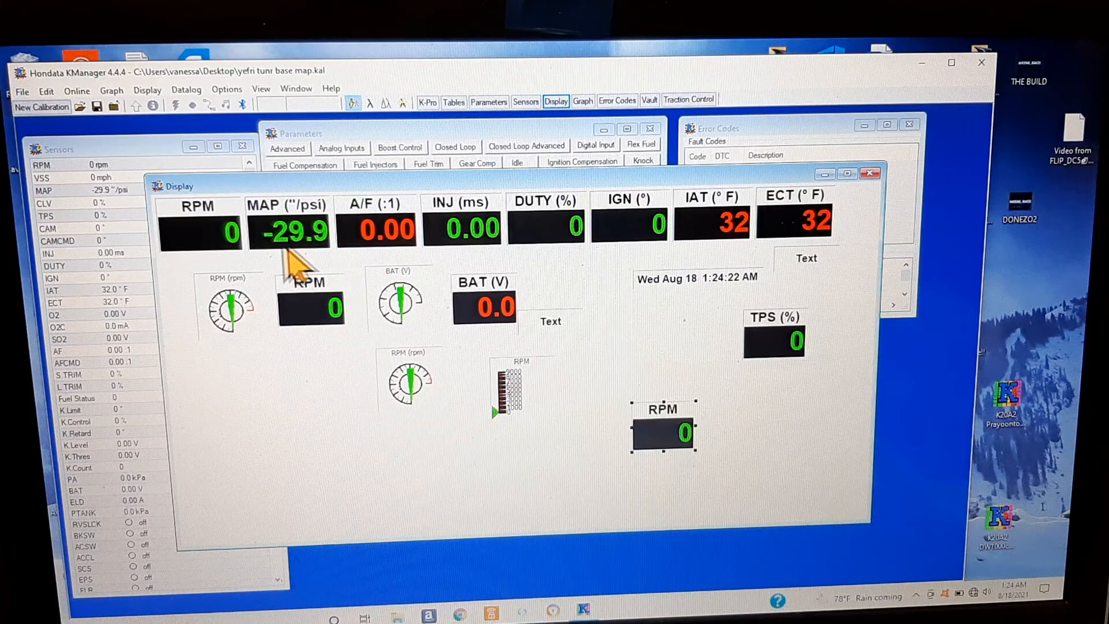
pyautogui.moveTo(640, 276)
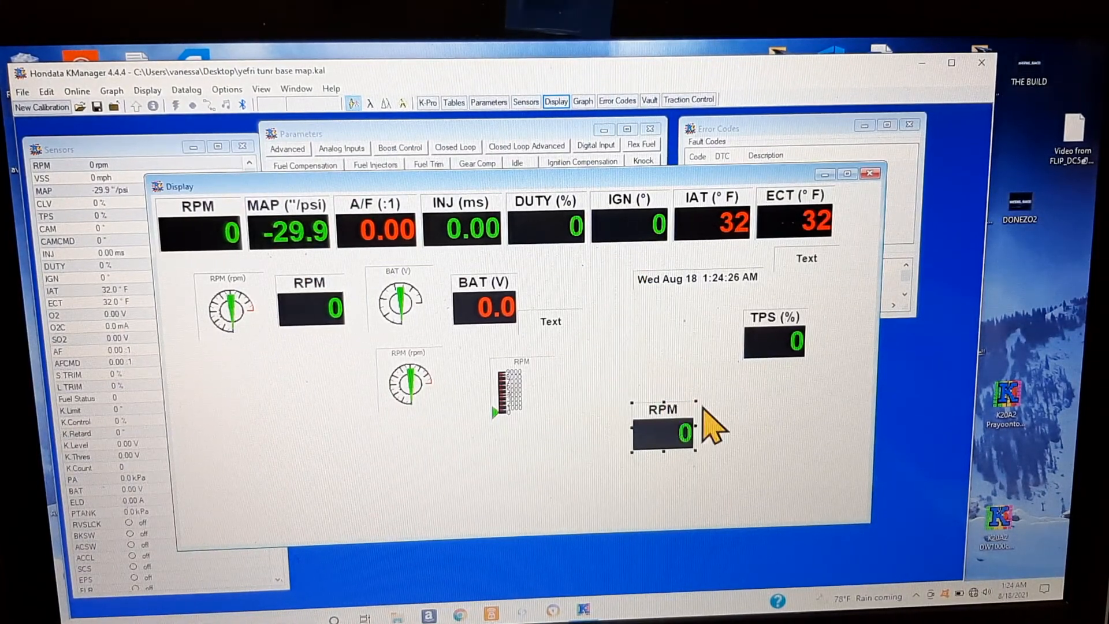
pyautogui.rightClick(683, 431)
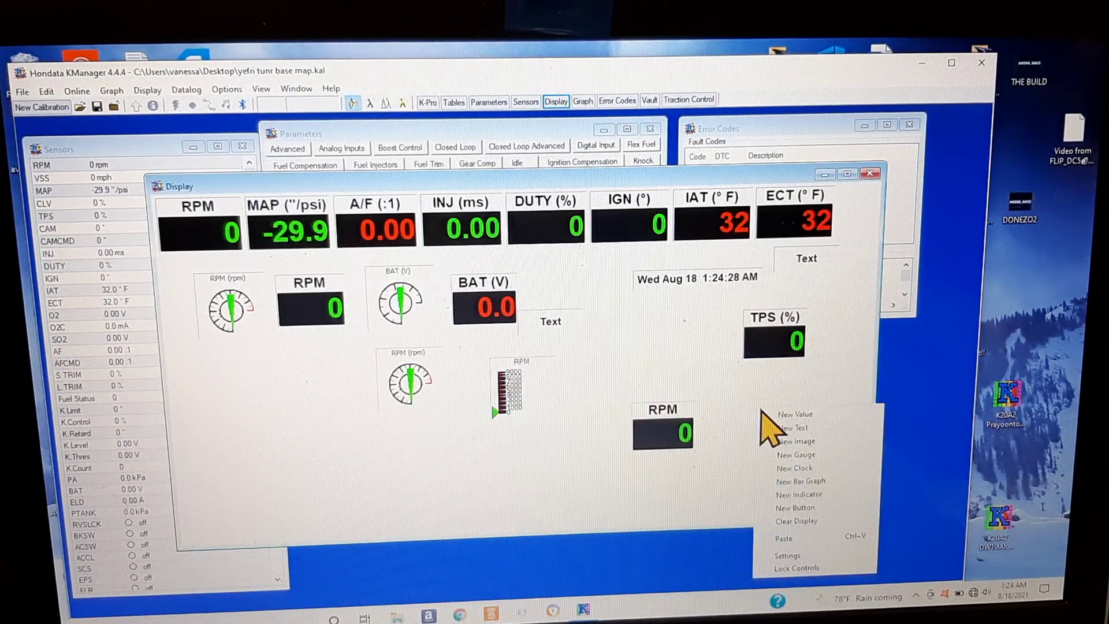
pyautogui.click(799, 480)
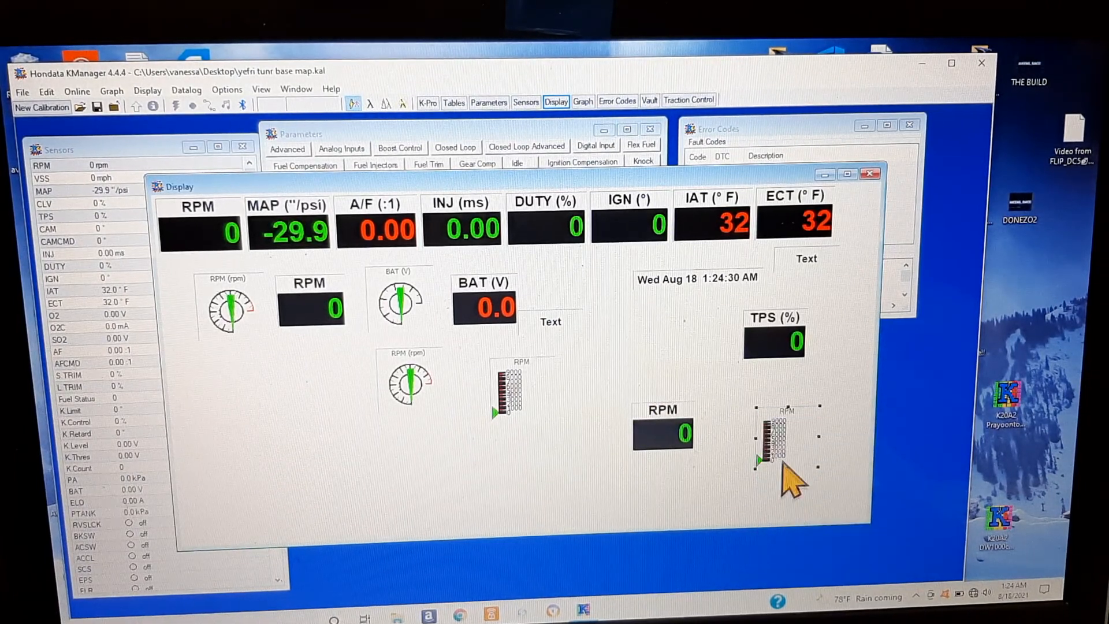
pyautogui.moveTo(604, 487)
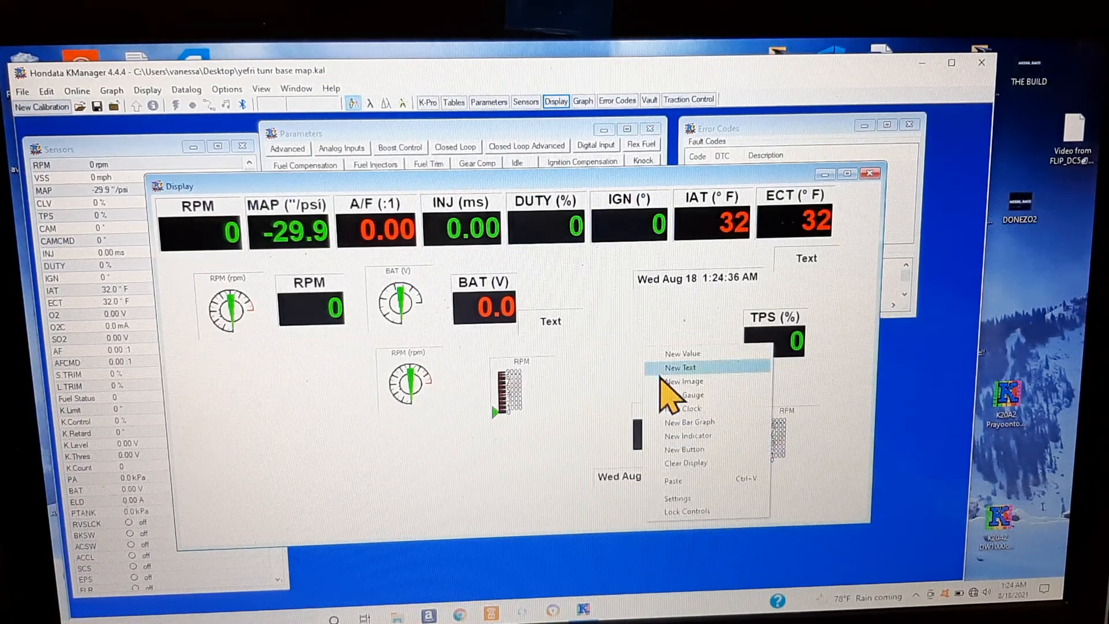
# - Cancel adding an image, add an enlarged RPM dial gauge between the readouts, then add a clock
pyautogui.click(683, 381)
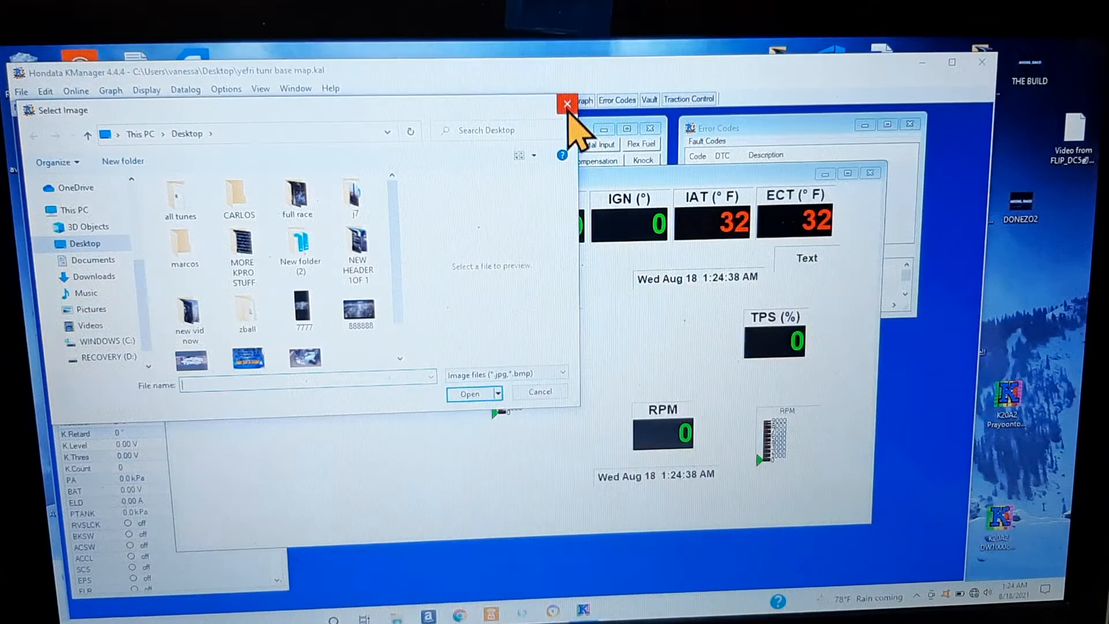
pyautogui.click(566, 104)
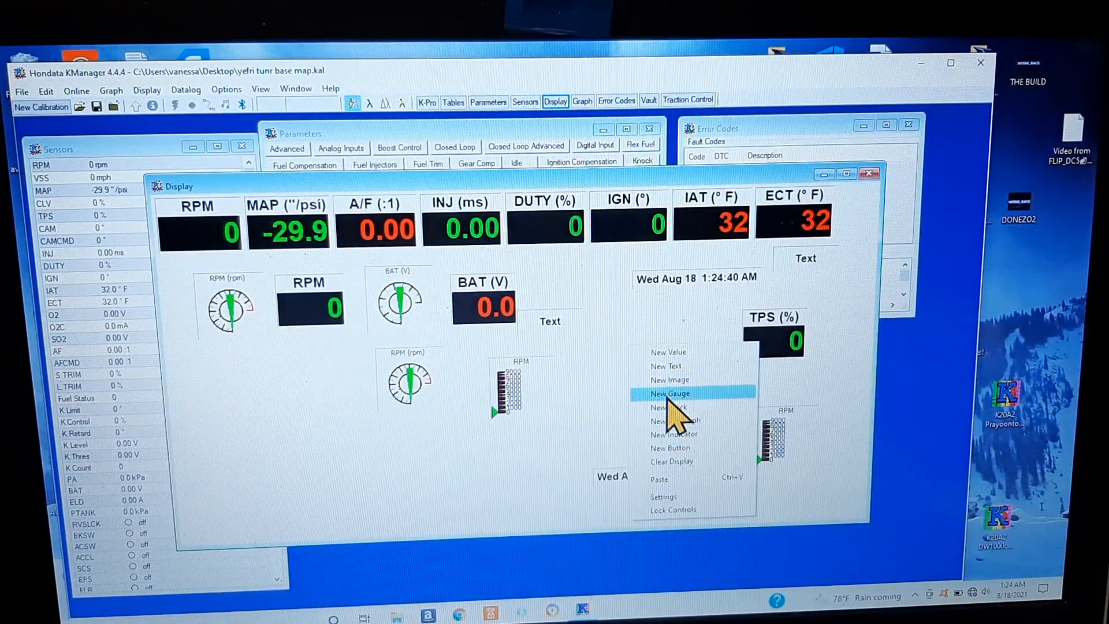
pyautogui.click(668, 392)
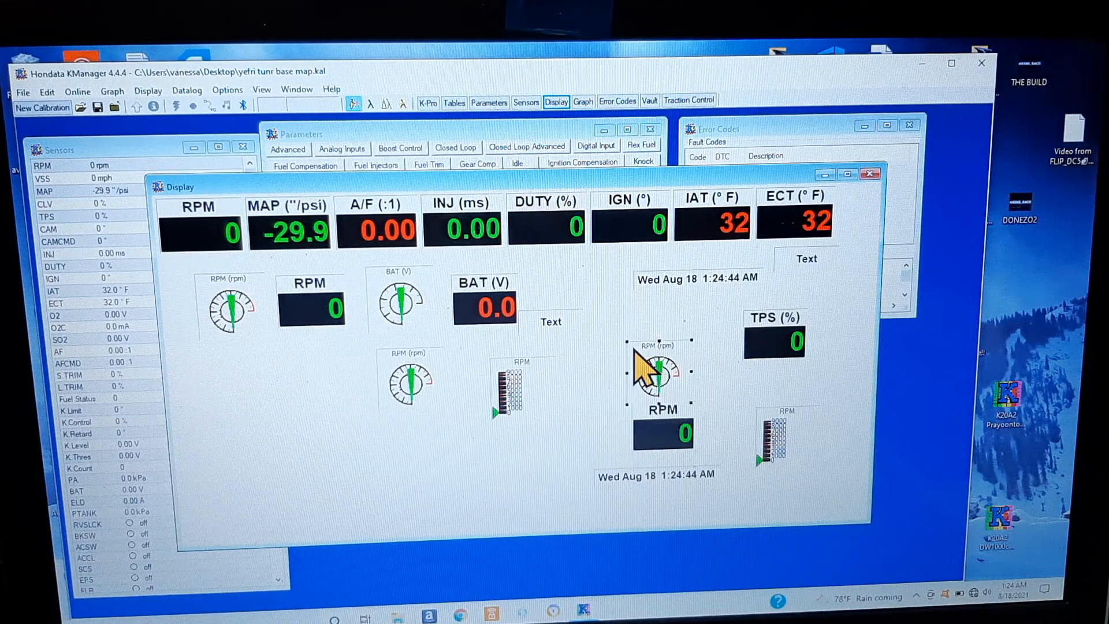
pyautogui.moveTo(630, 347)
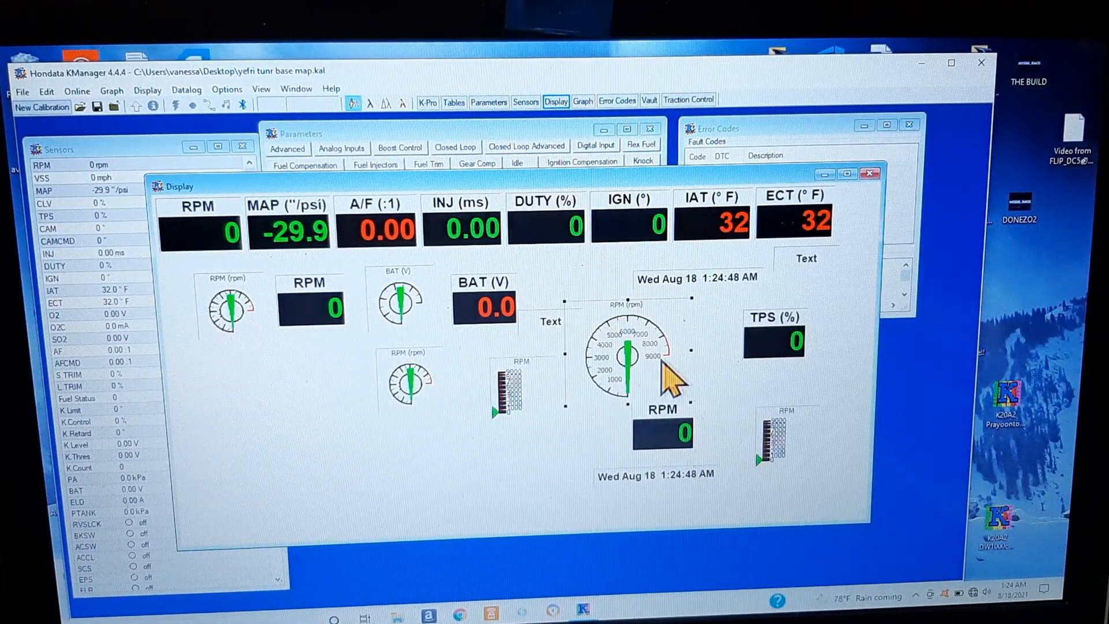
pyautogui.moveTo(544, 423)
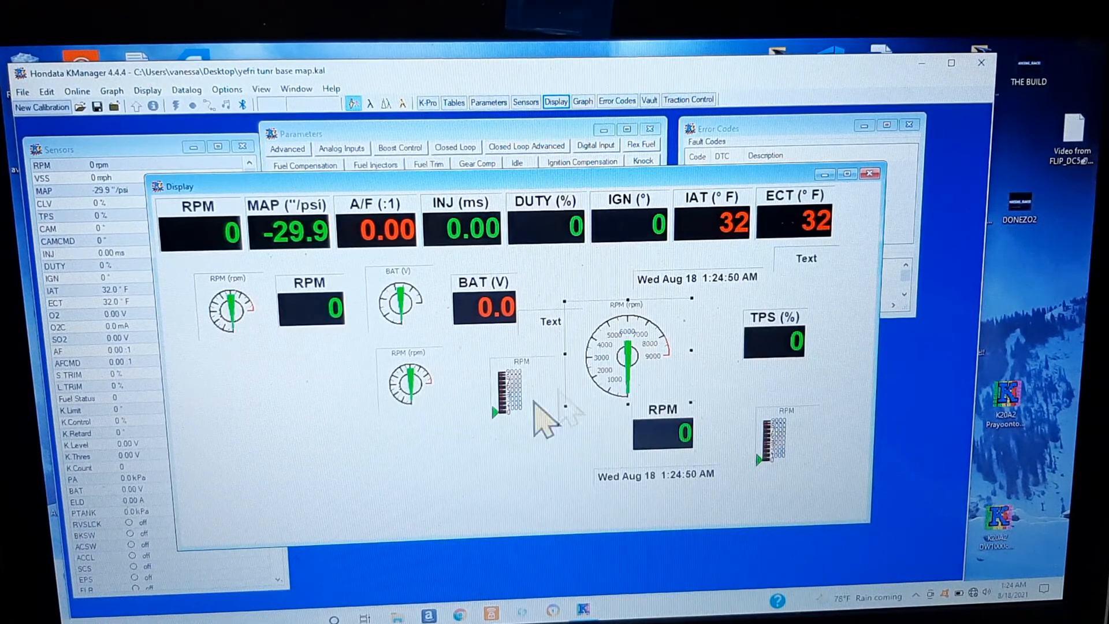
pyautogui.rightClick(541, 421)
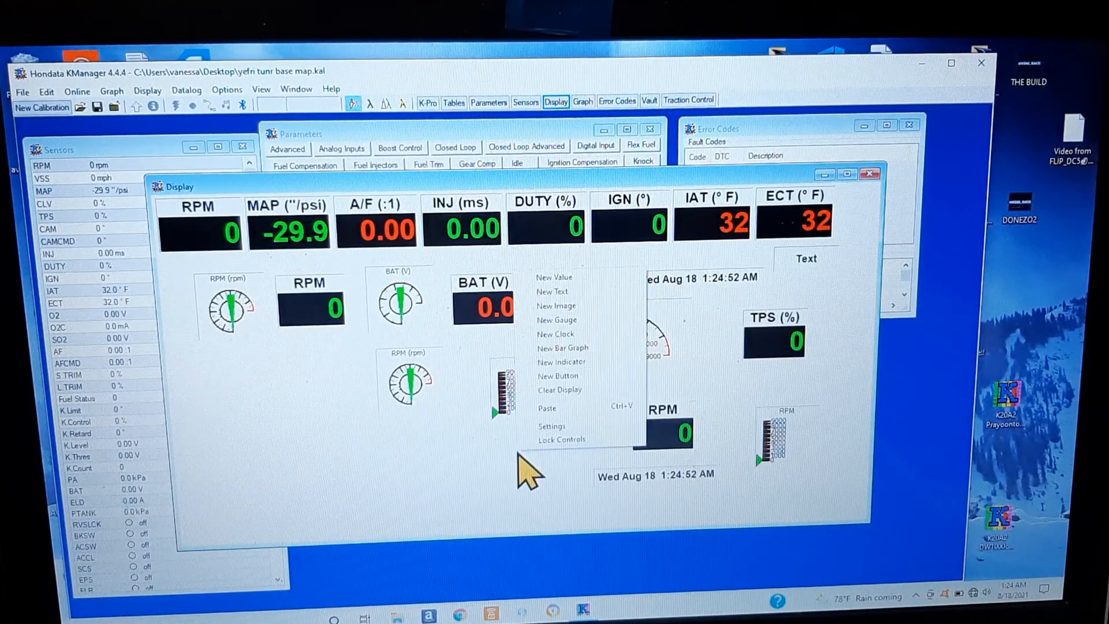
pyautogui.moveTo(565, 333)
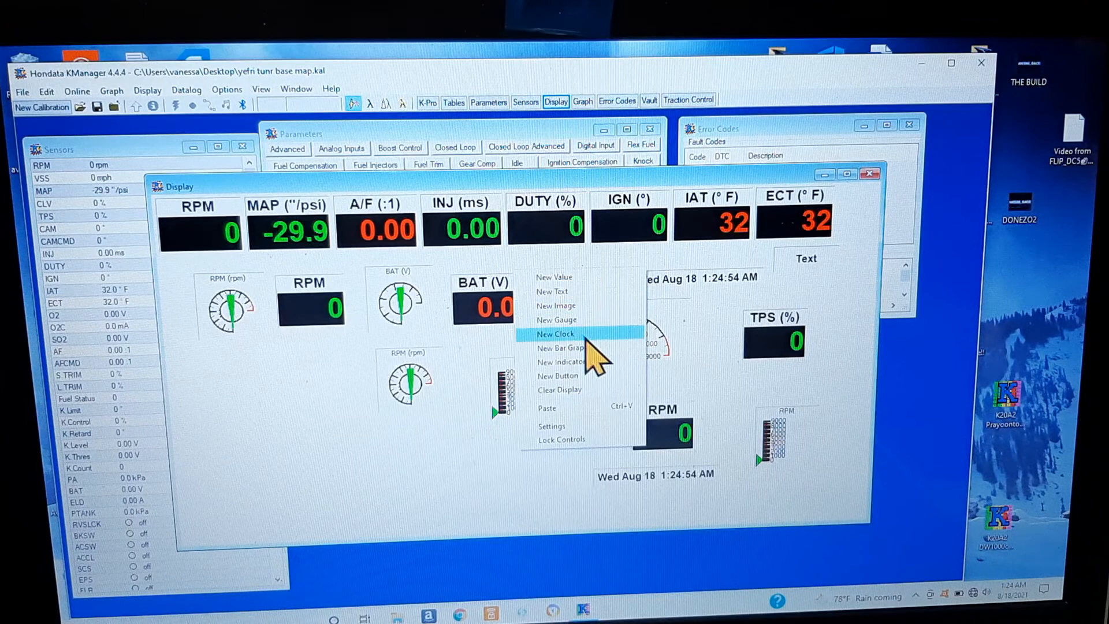
pyautogui.click(556, 332)
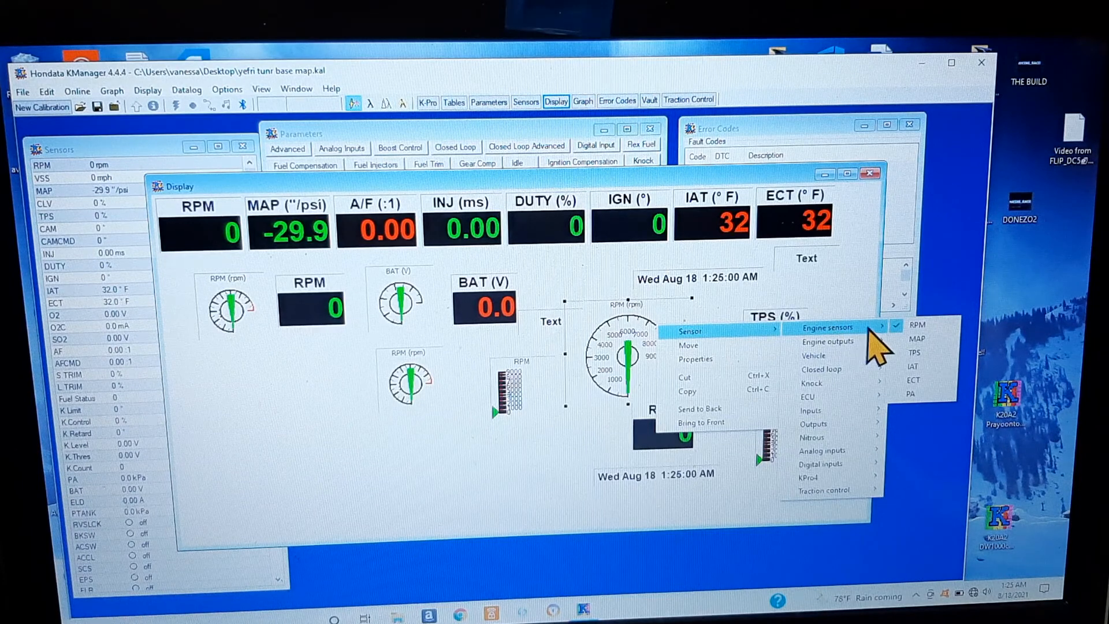
pyautogui.moveTo(912, 380)
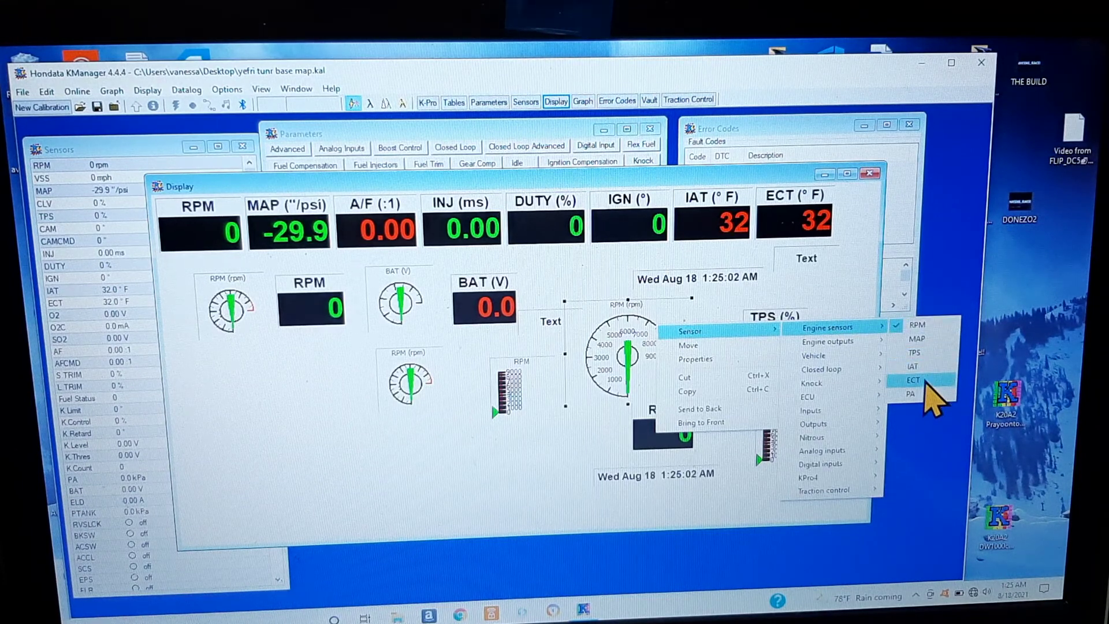
pyautogui.moveTo(827, 342)
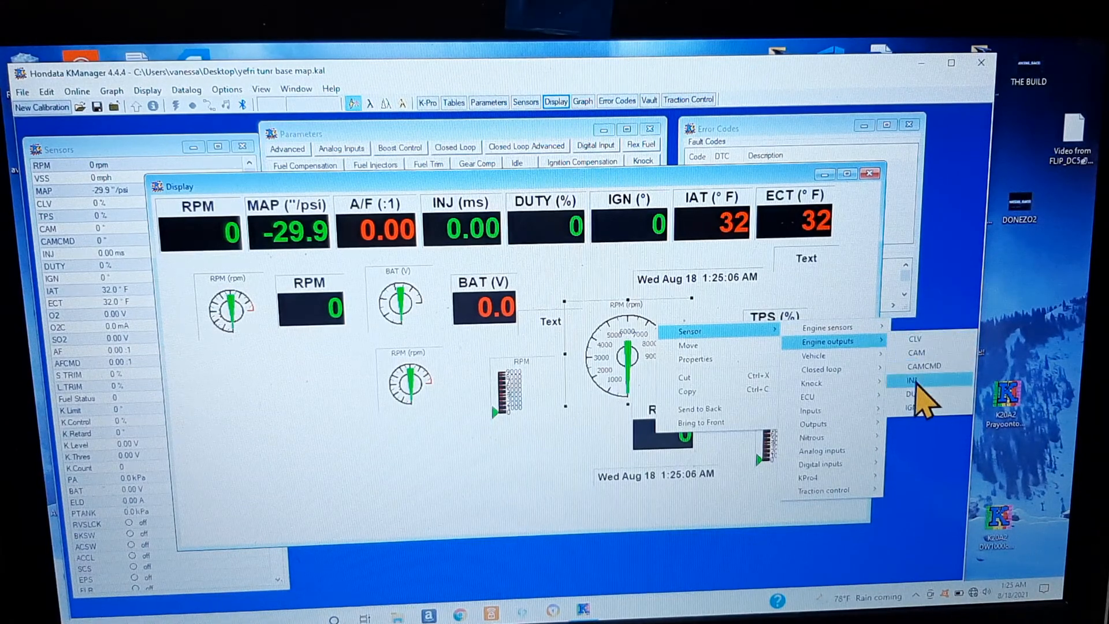
pyautogui.moveTo(810, 382)
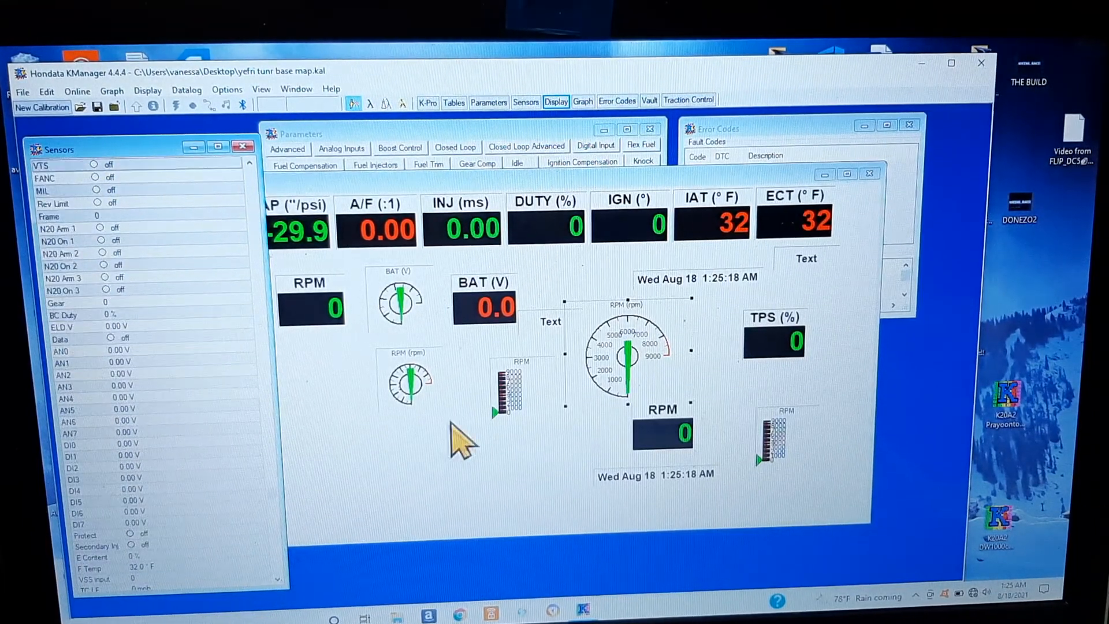
pyautogui.moveTo(509, 481)
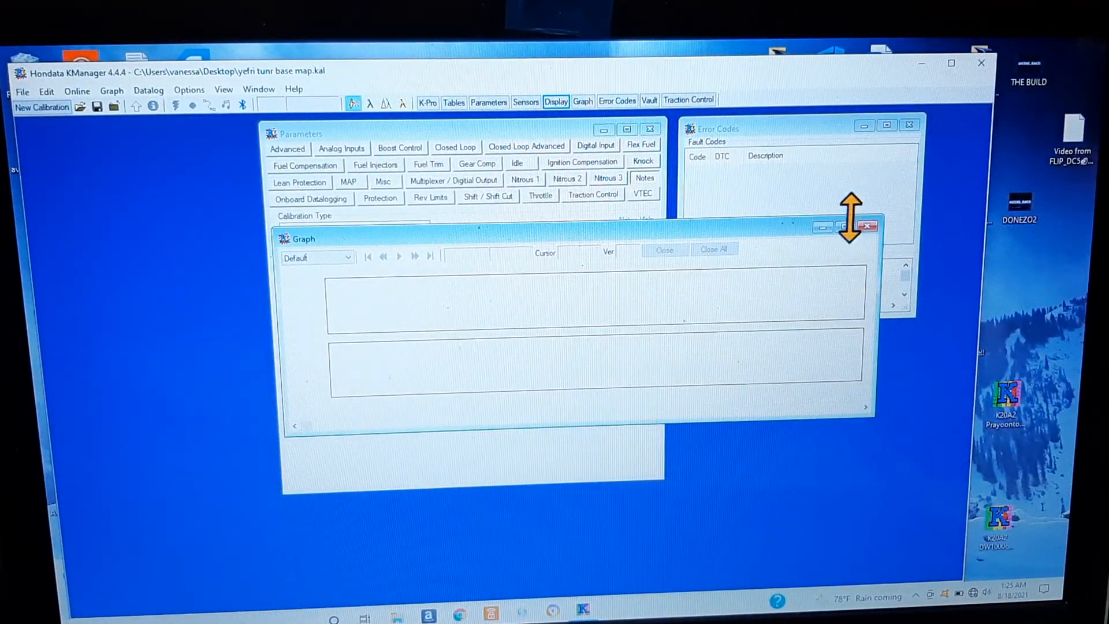
# - Dismiss the graph and hide the Parameters window, leaving only the Error Codes window
pyautogui.click(866, 226)
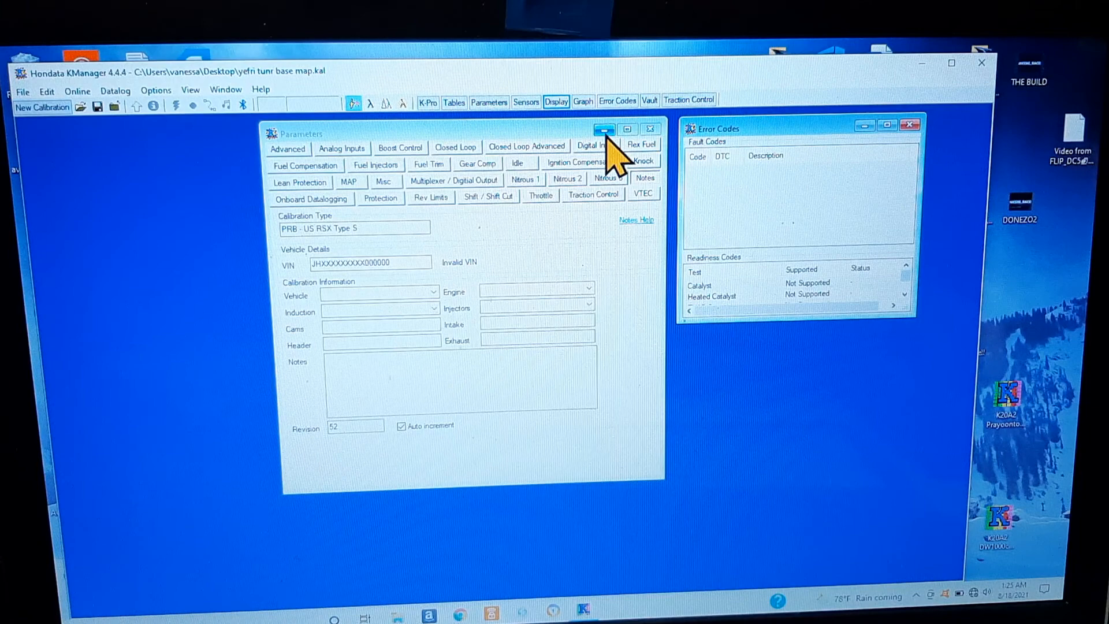
pyautogui.click(603, 128)
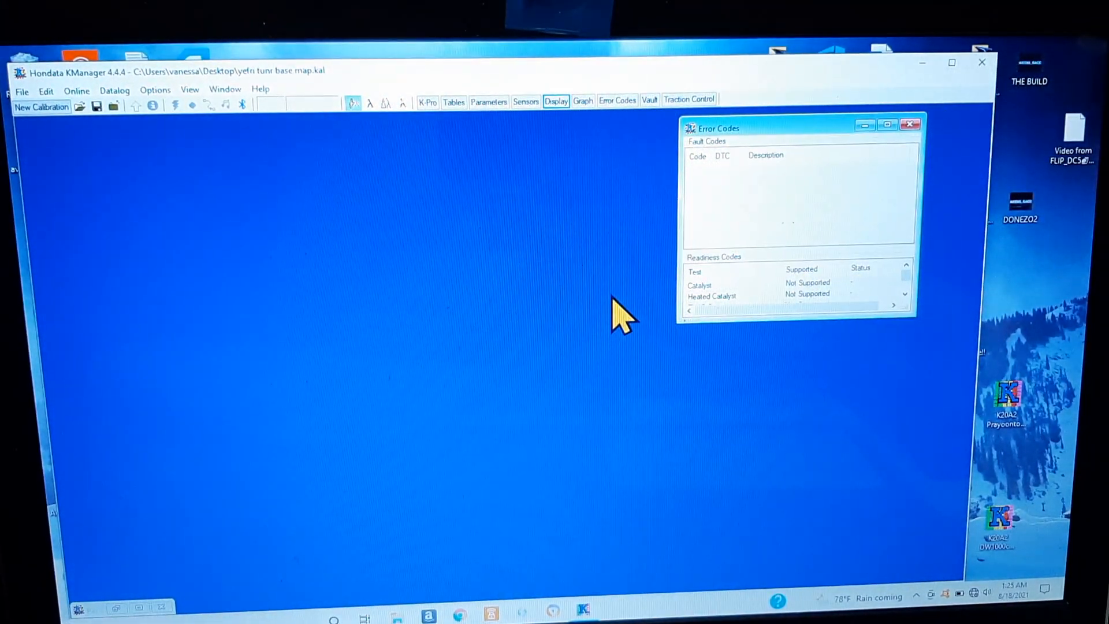